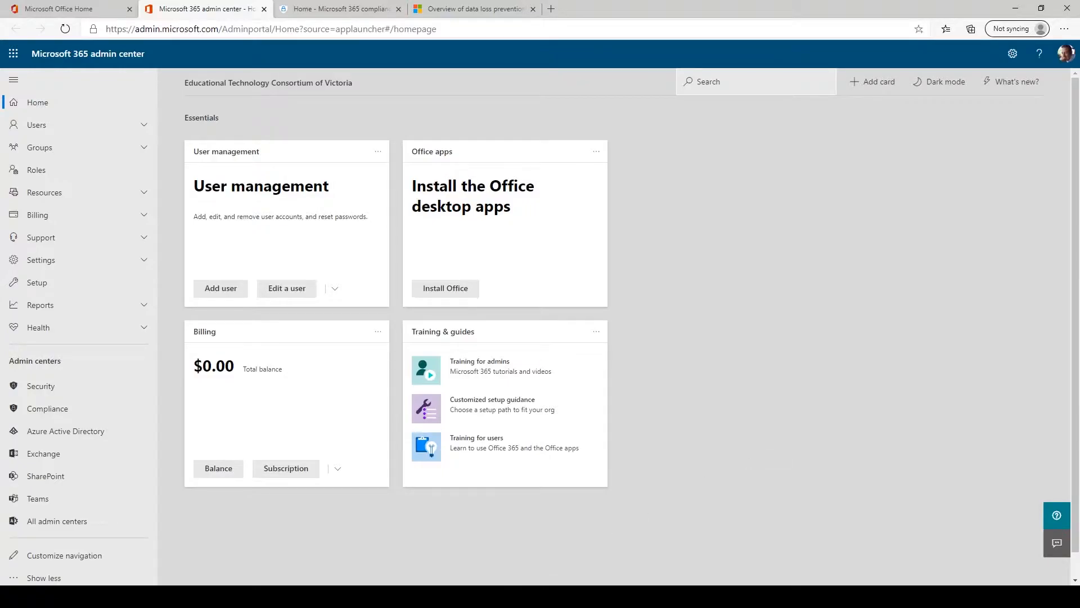
Go to the compliance center's Data classification area and list the sensitive info types
click(399, 9)
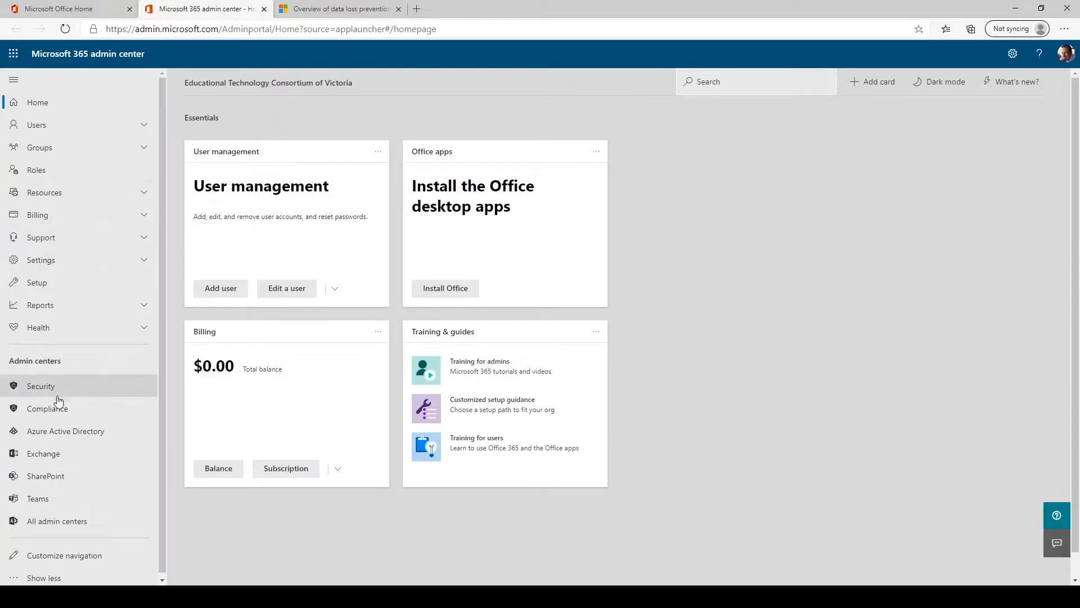
click(46, 407)
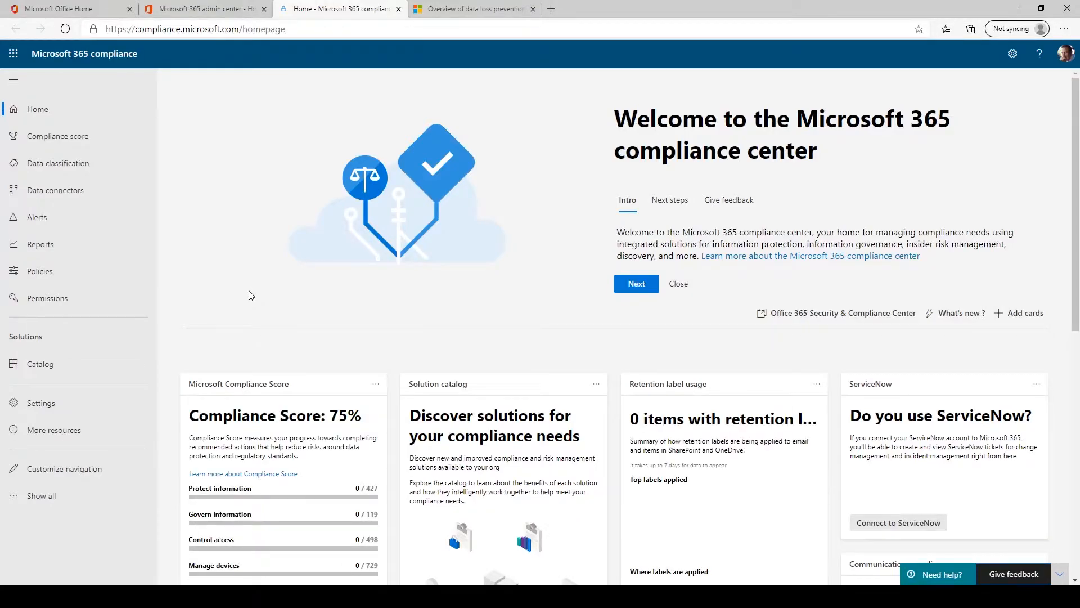
mouse_move(56, 163)
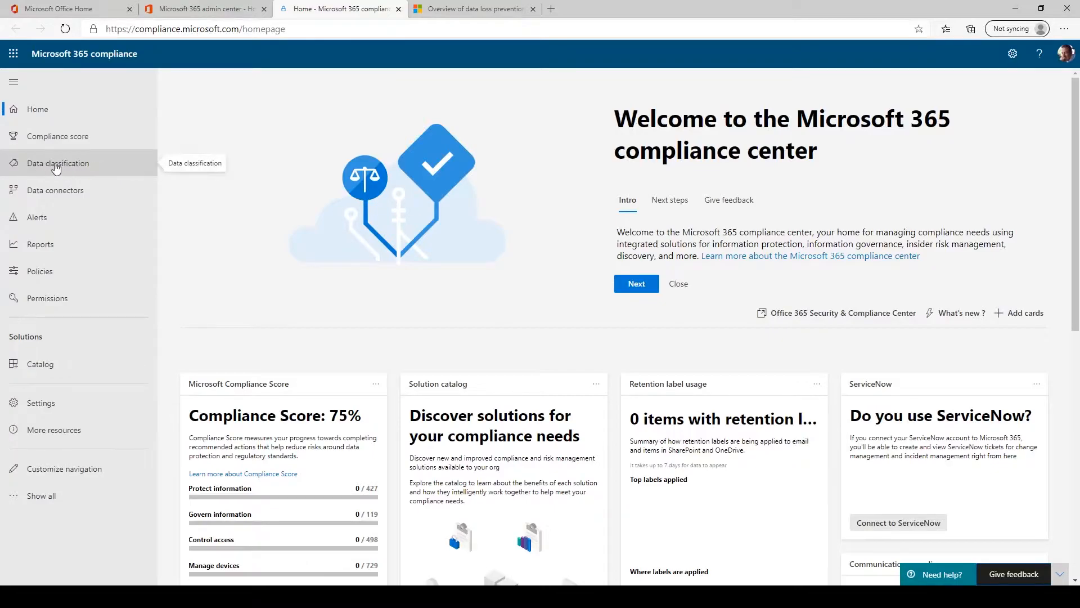
click(57, 163)
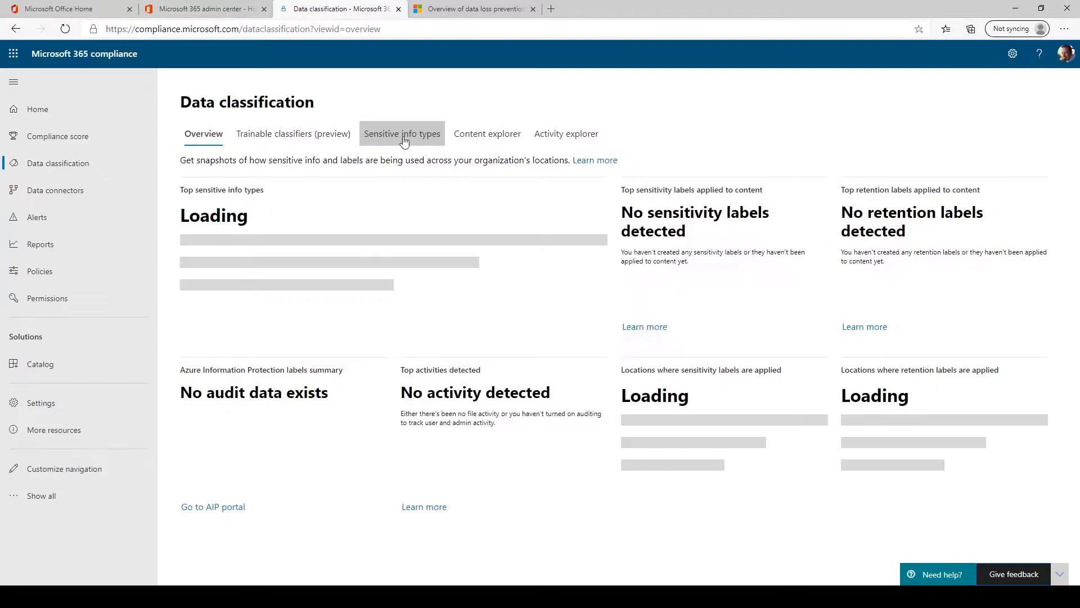
click(402, 134)
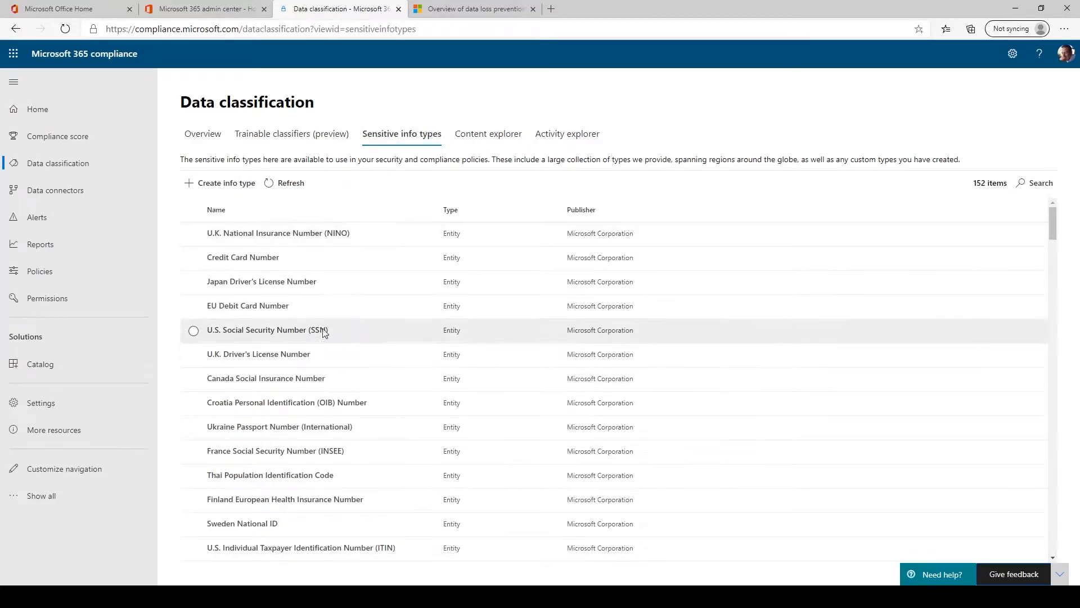
mouse_move(299, 341)
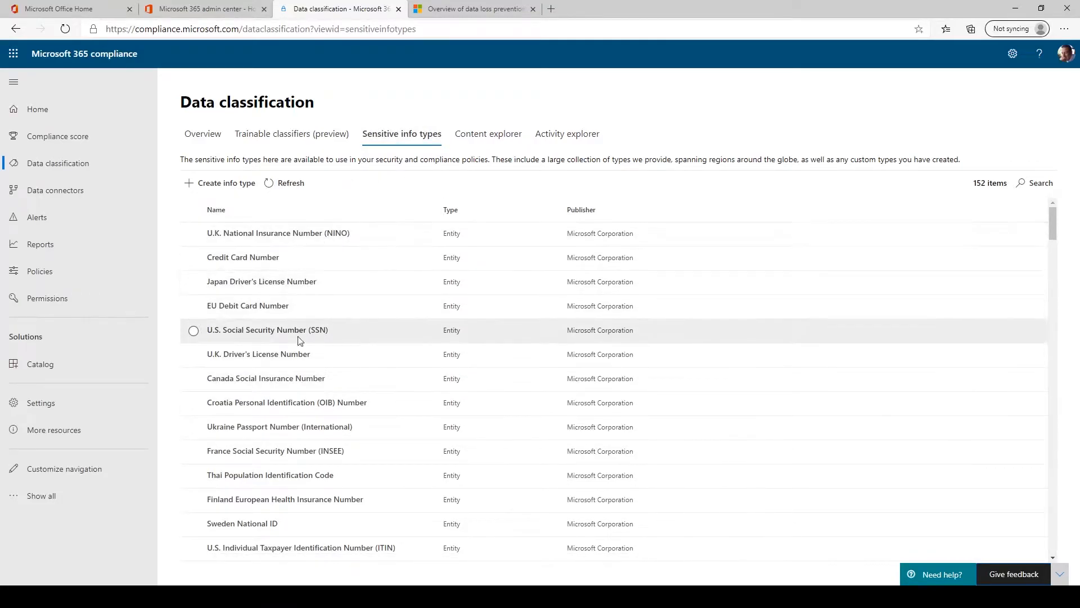
mouse_move(280, 353)
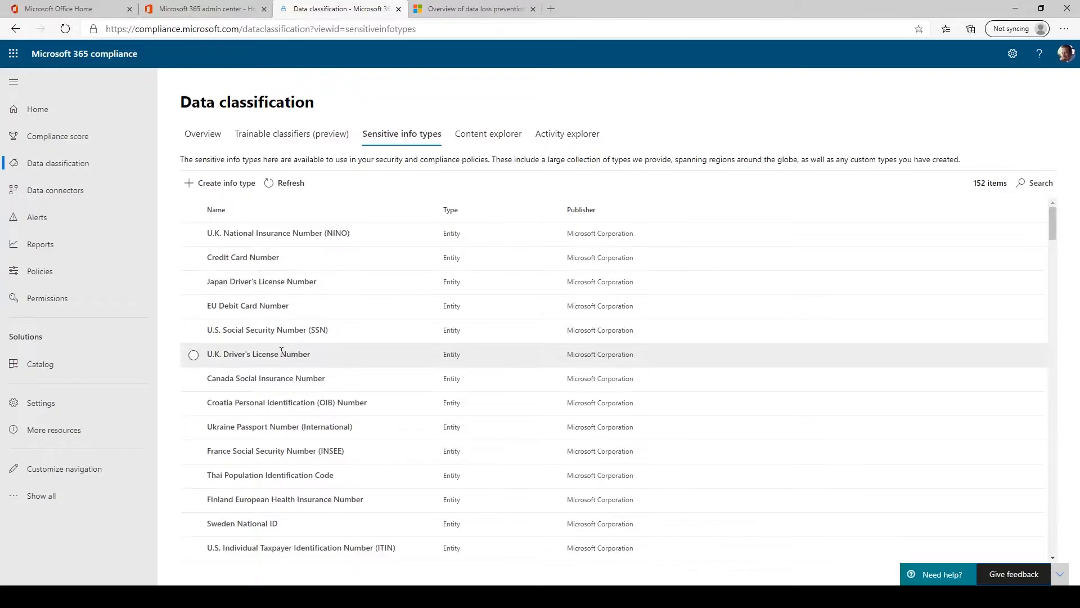
mouse_move(268, 330)
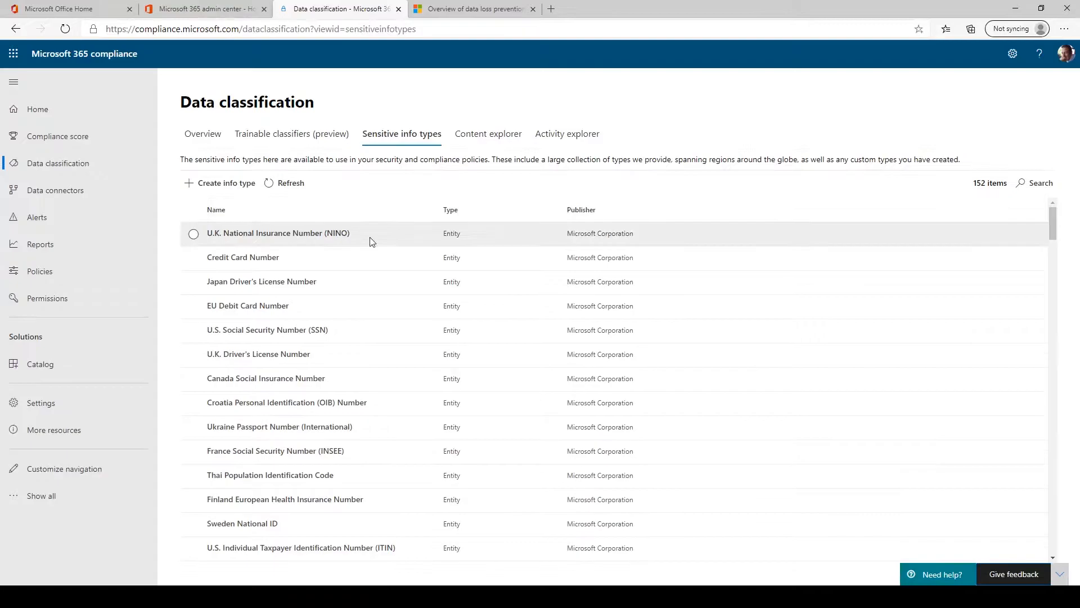
Start a new sensitive info type named 'Profanity Filter' and continue to matching requirements
click(226, 182)
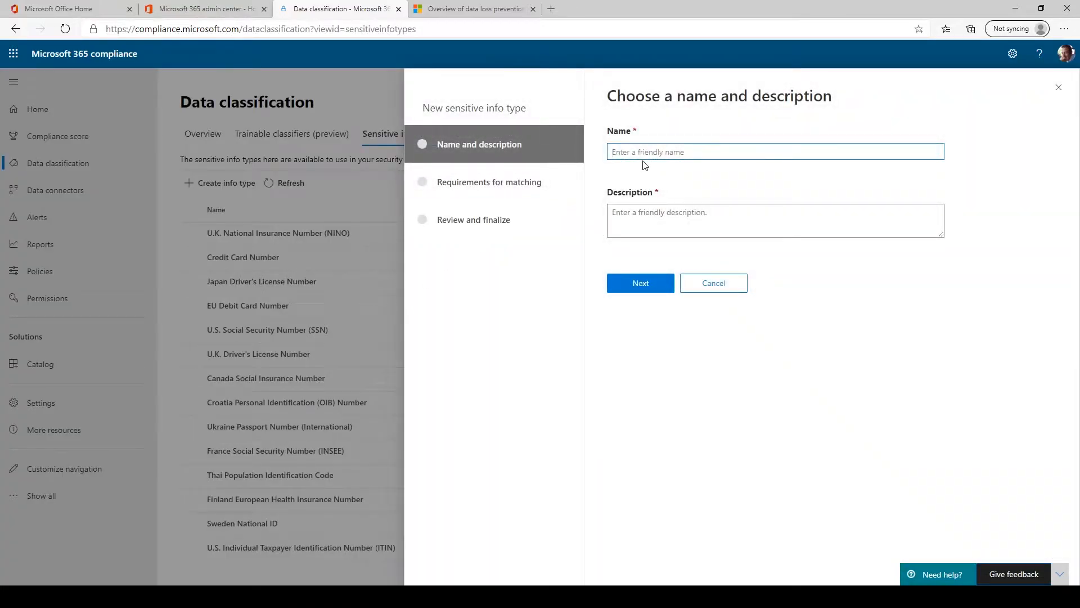
text(Profani)
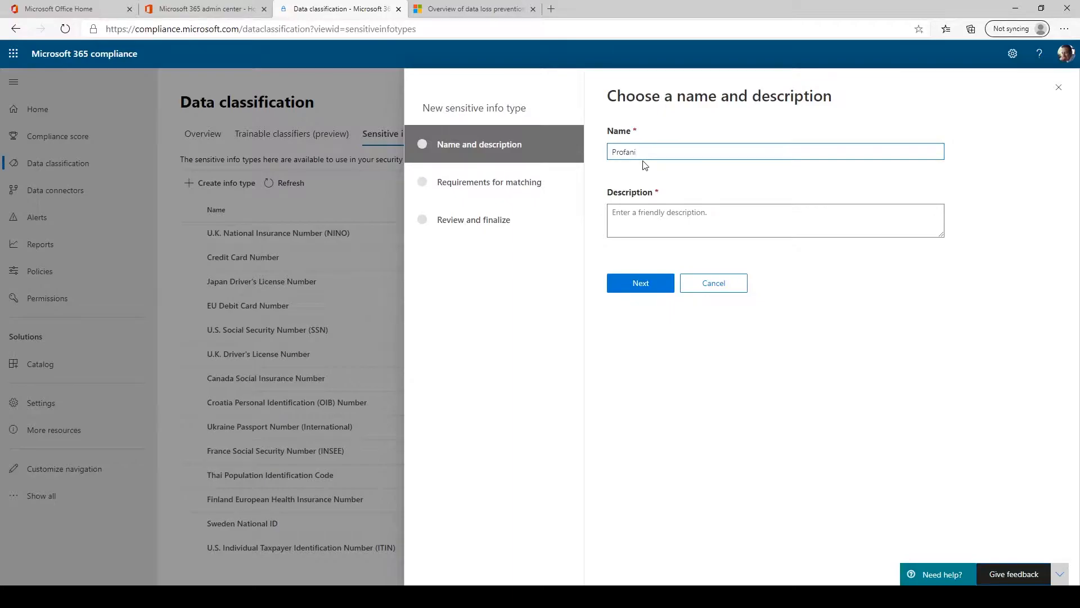
text(ty Filter)
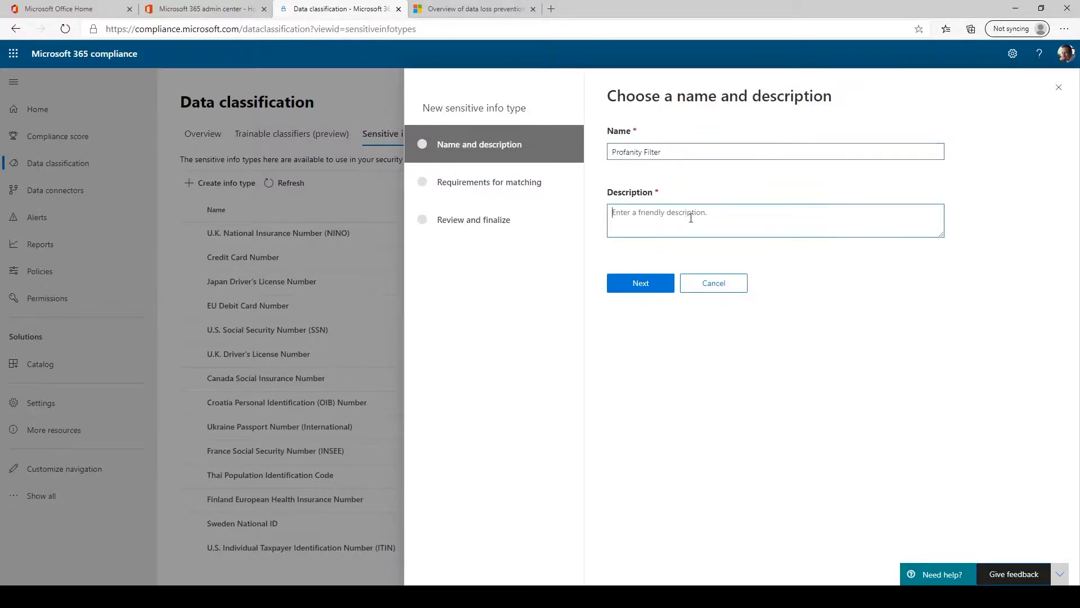
click(639, 283)
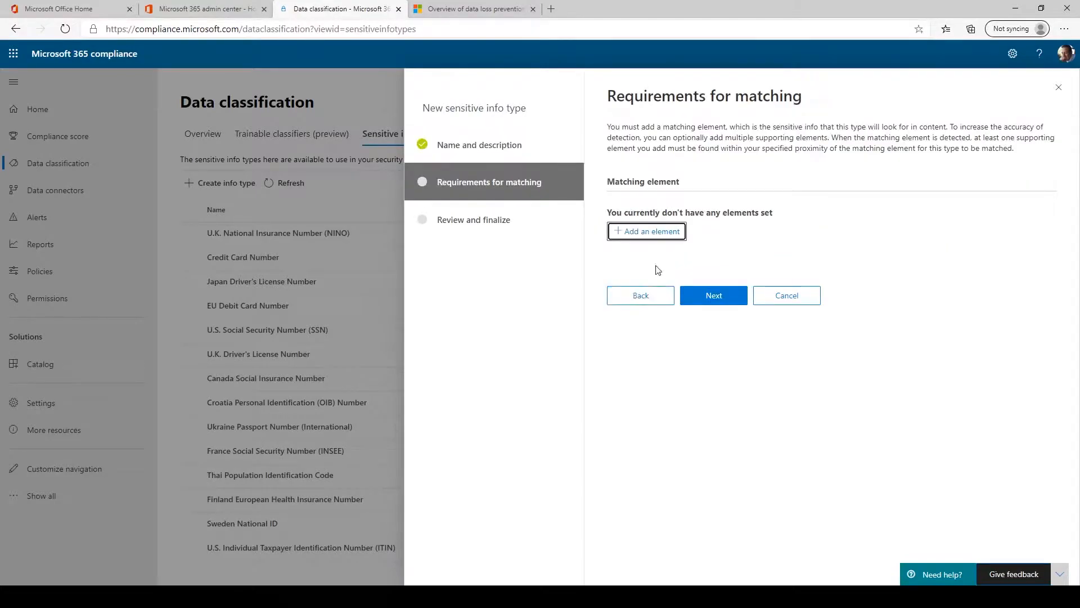
Add a Keywords element matching 'bad, silly, hate' with default confidence and proximity, then continue
click(646, 231)
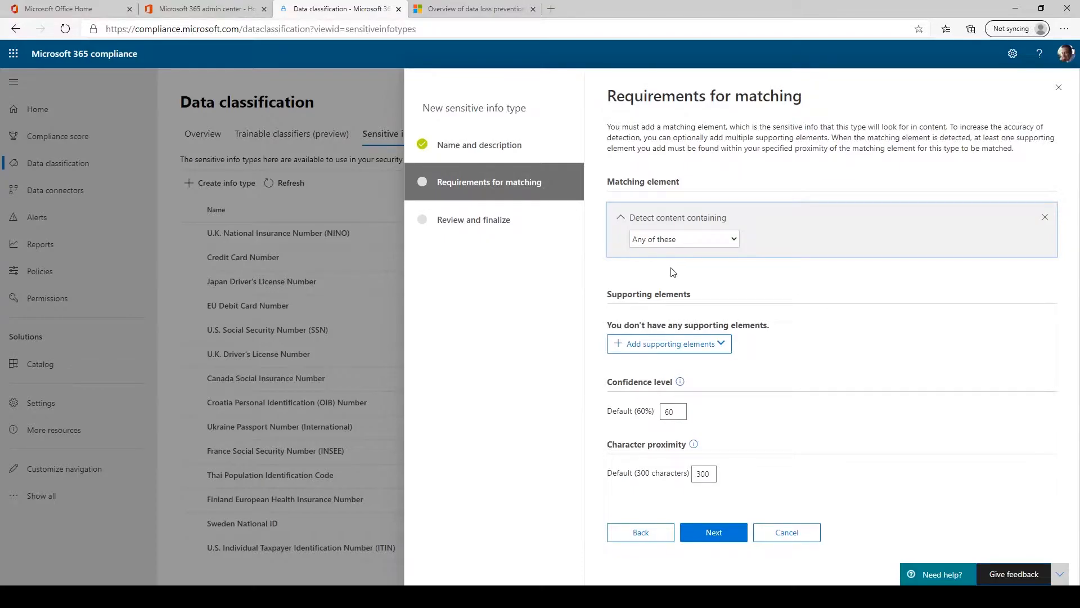
click(683, 239)
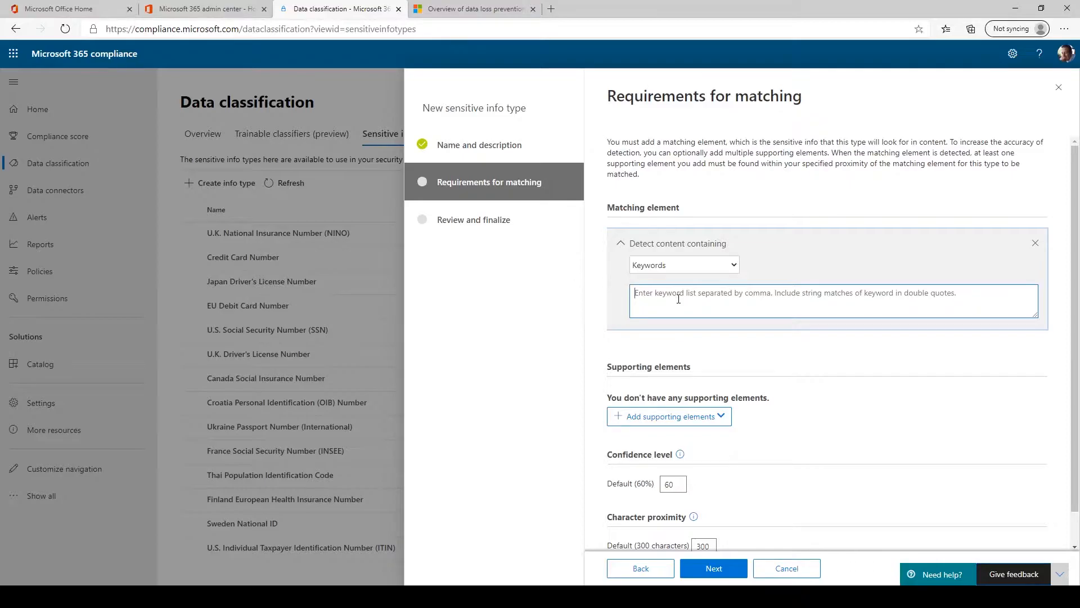
text(bad, silly)
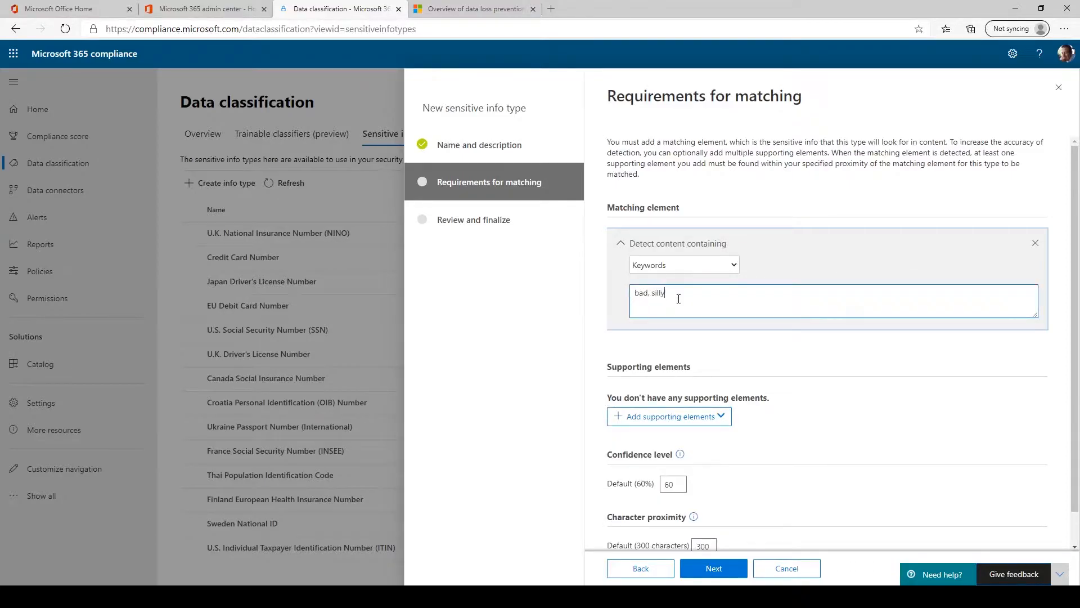
text(, hate)
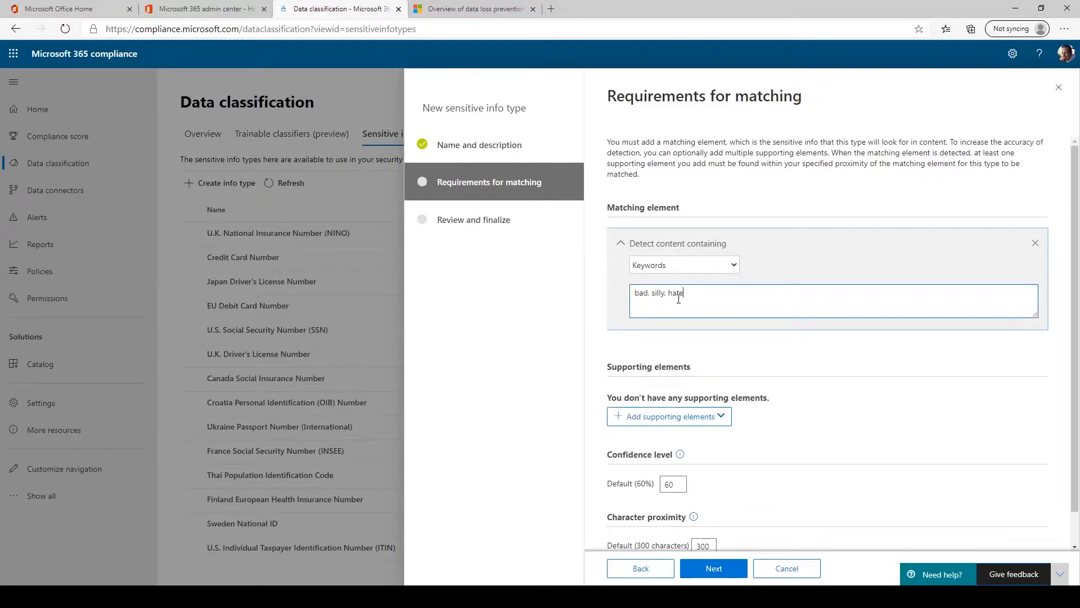
mouse_move(636, 359)
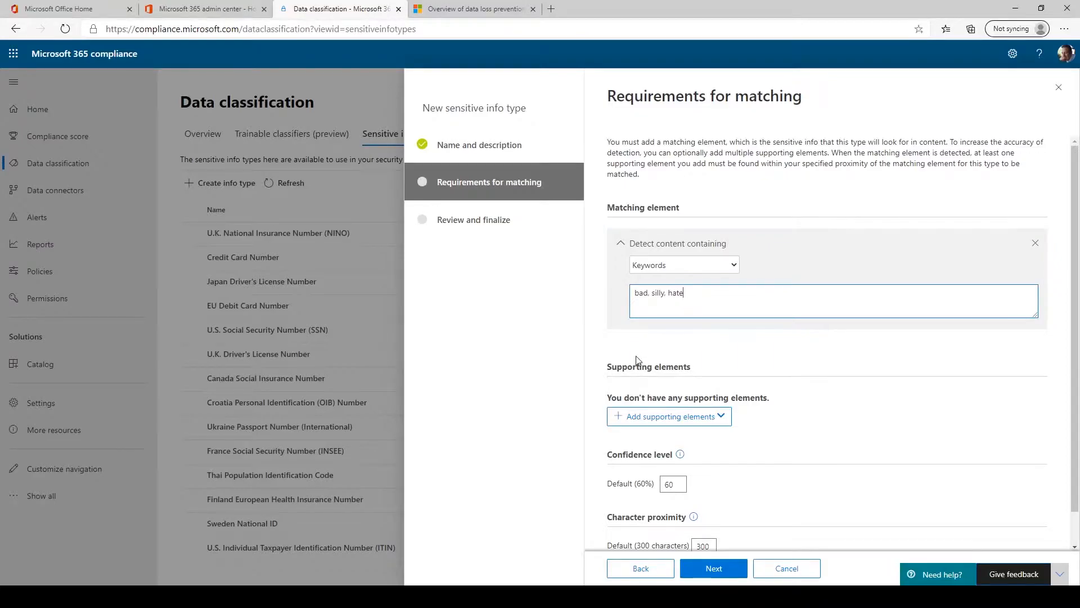
scroll(down, 3)
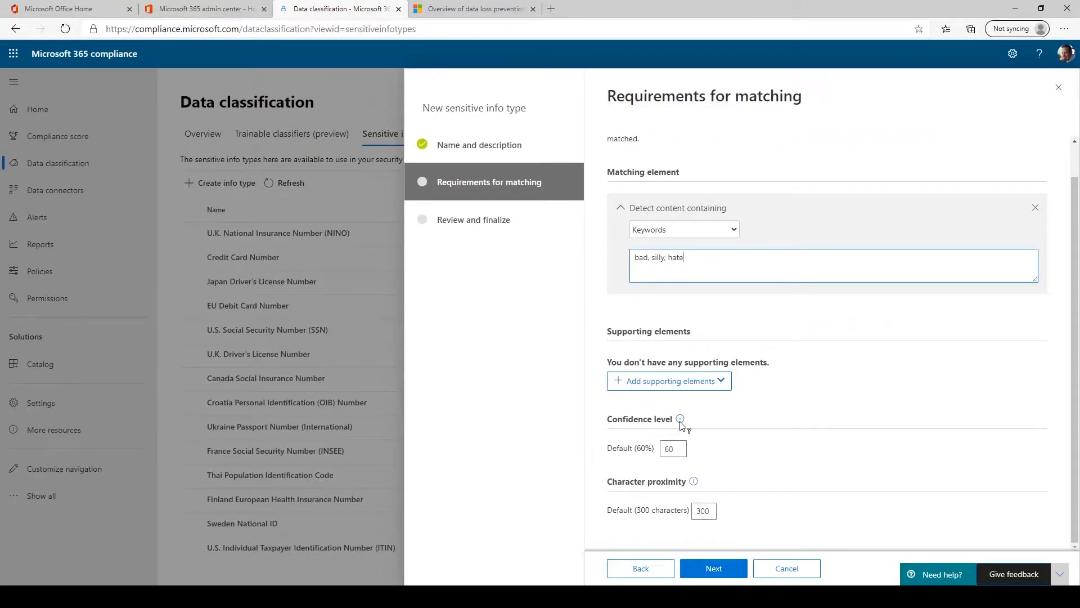
mouse_move(679, 419)
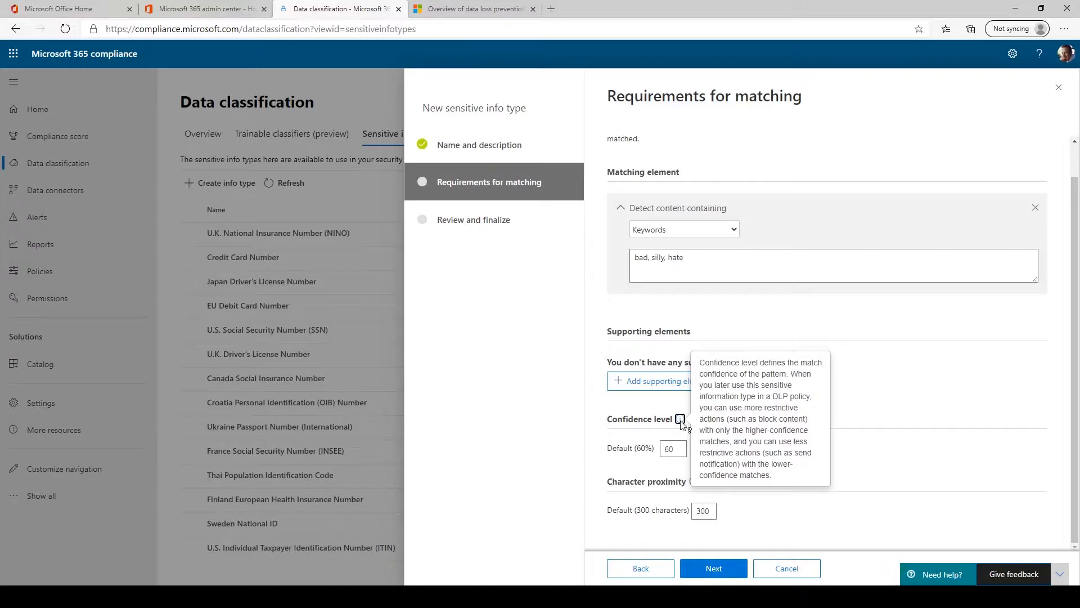
mouse_move(644, 509)
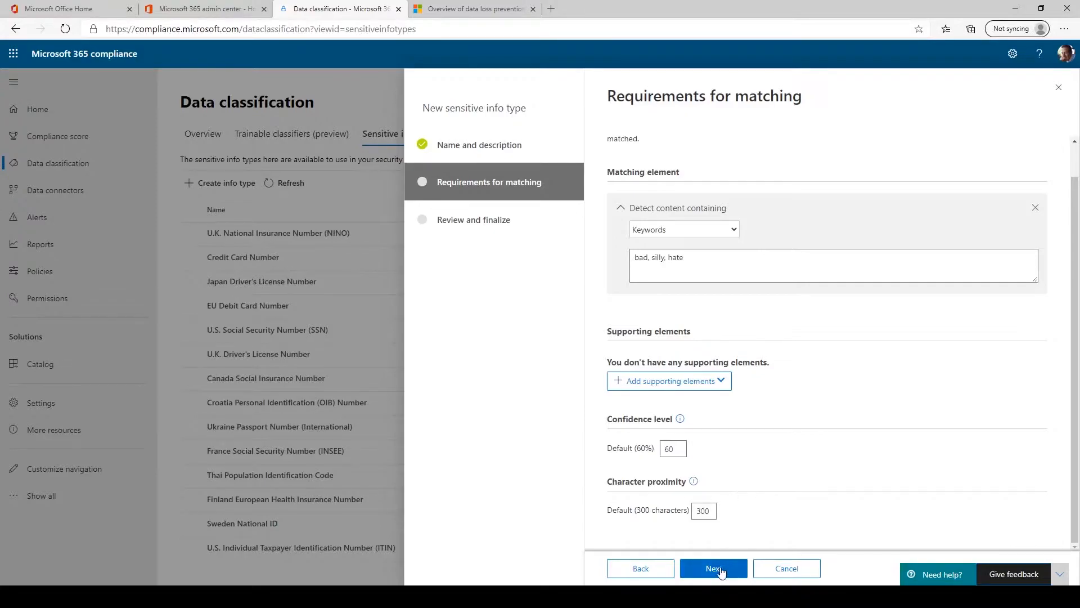
click(713, 567)
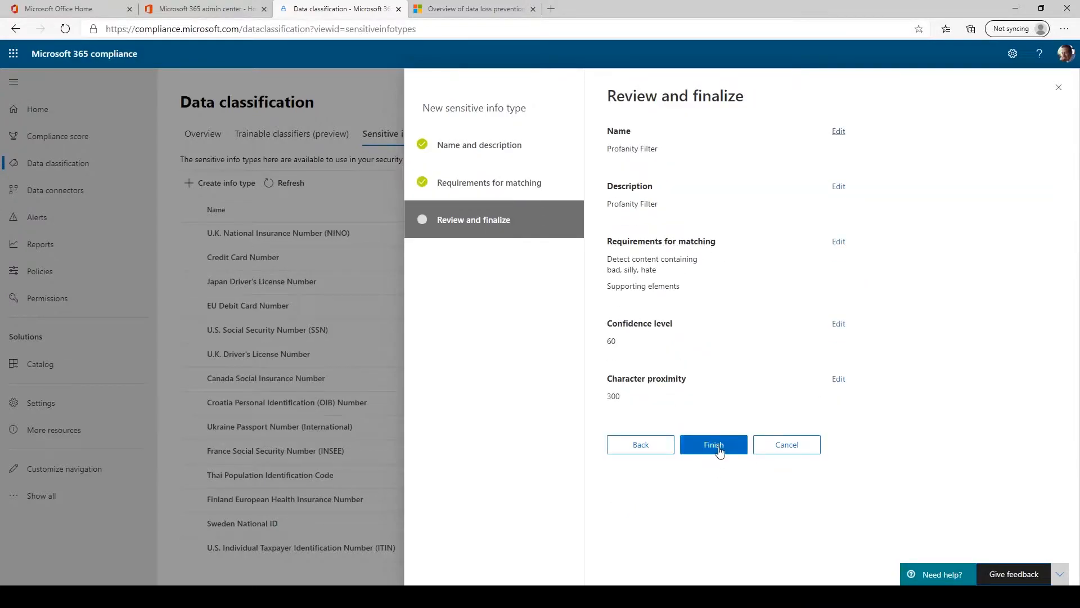
Finish the wizard so the Profanity Filter info type is created
click(713, 444)
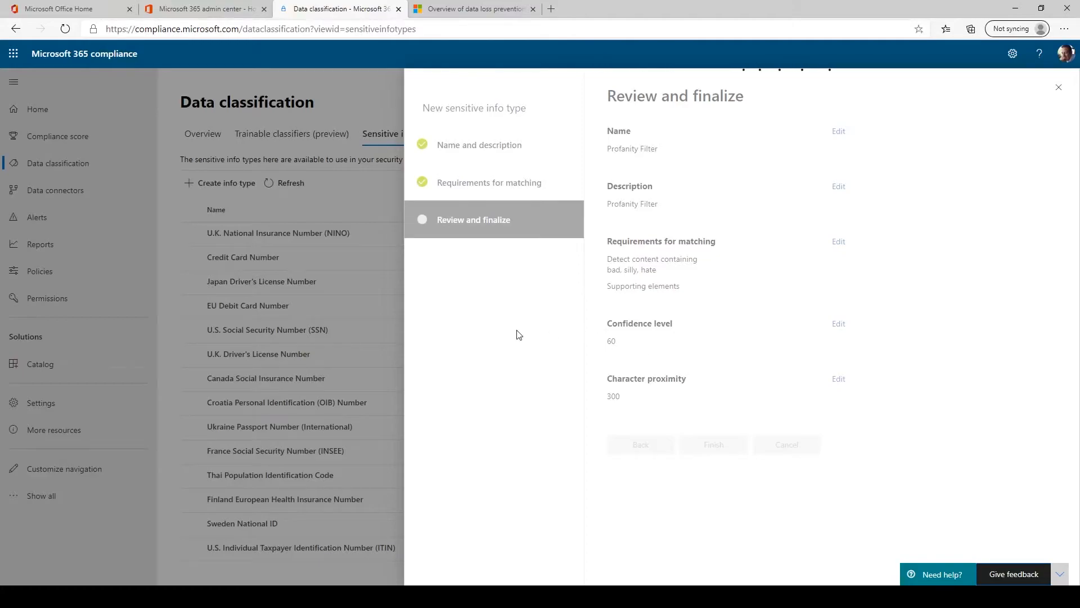
mouse_move(716, 359)
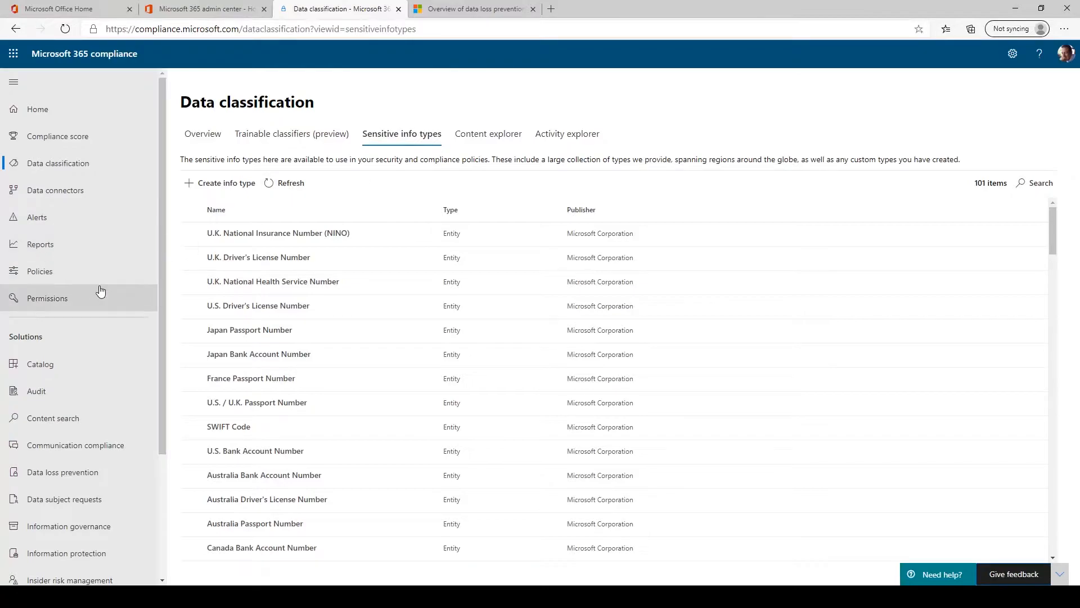
scroll(down, 3)
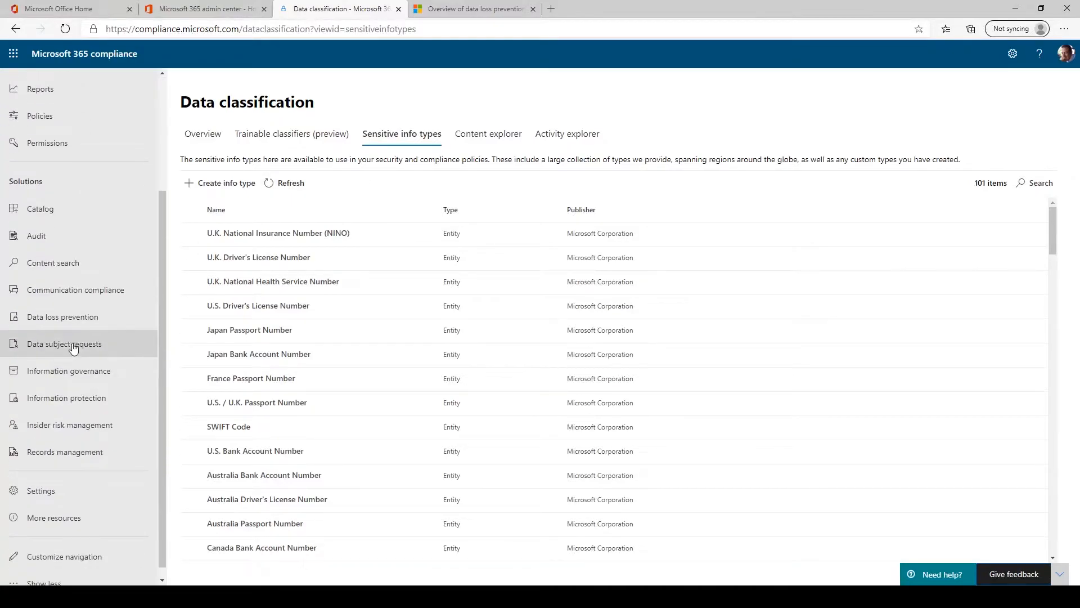
Start a new DLP policy from the Custom policy template
click(63, 316)
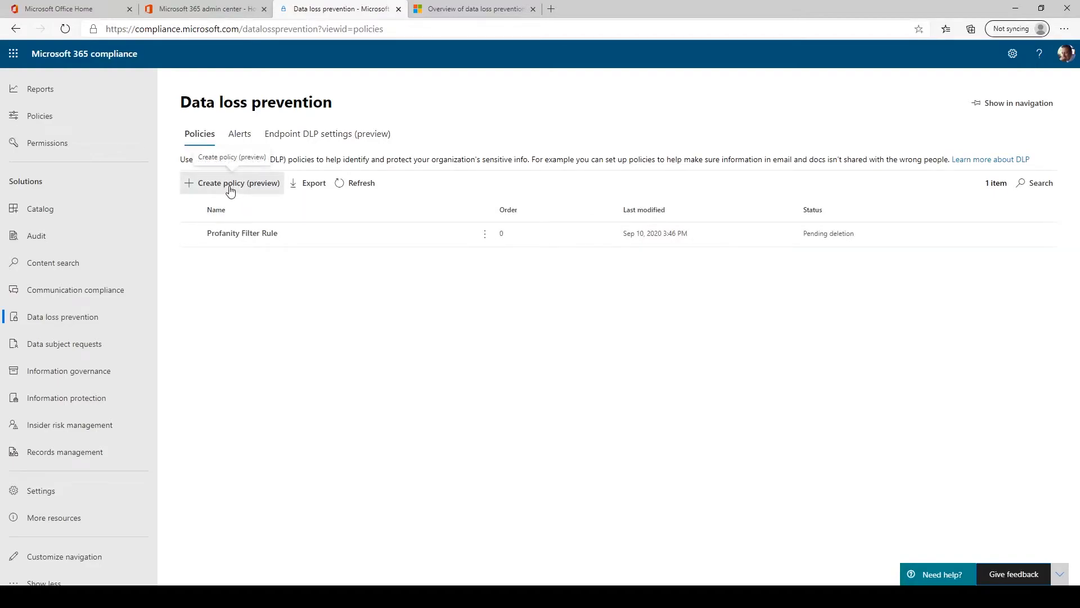
click(237, 183)
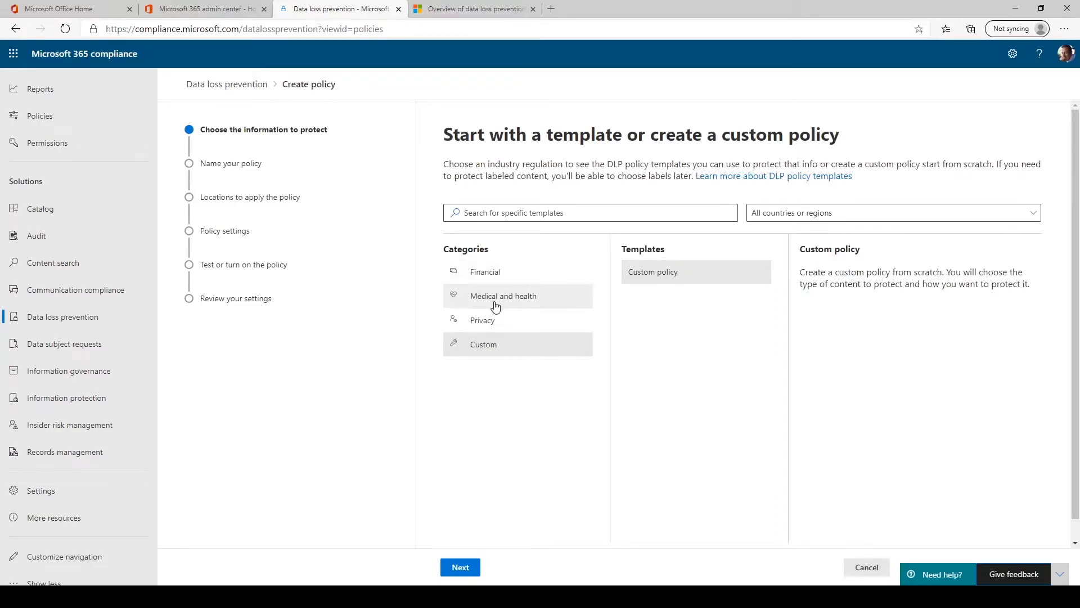
mouse_move(538, 271)
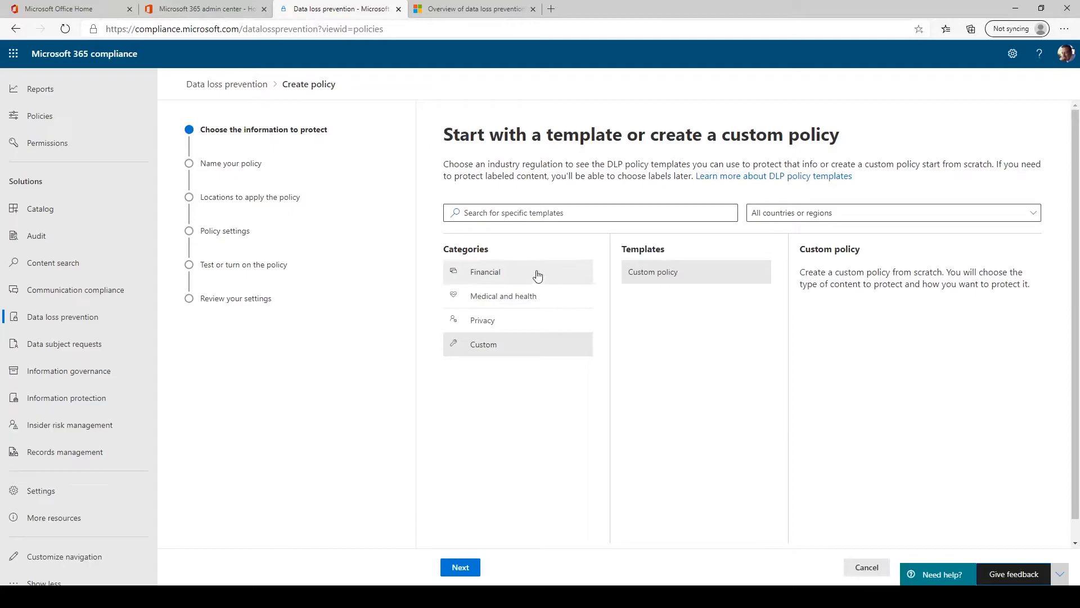
mouse_move(481, 522)
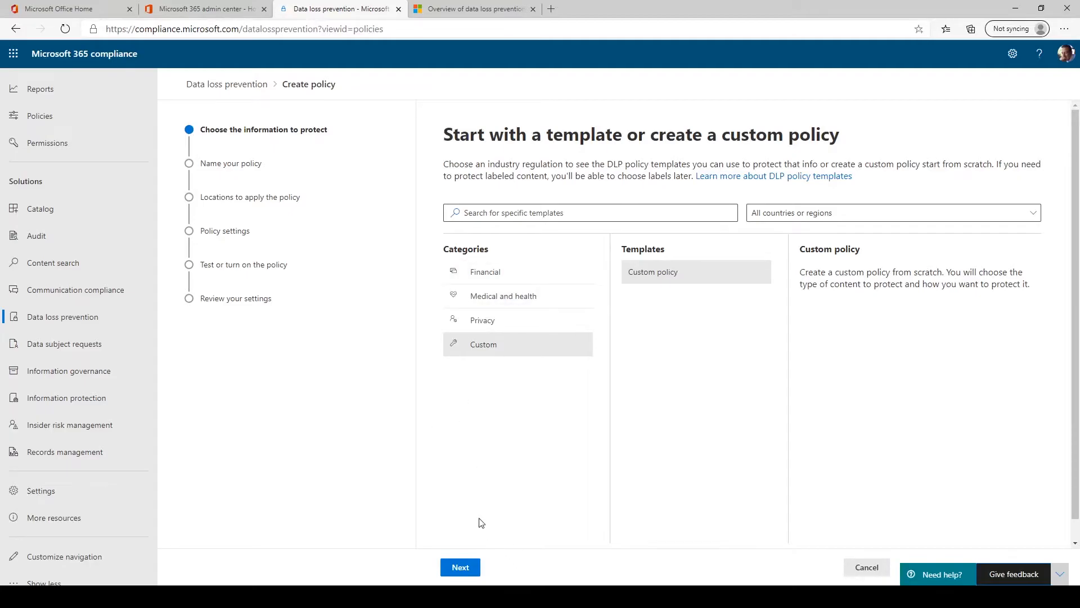
click(459, 567)
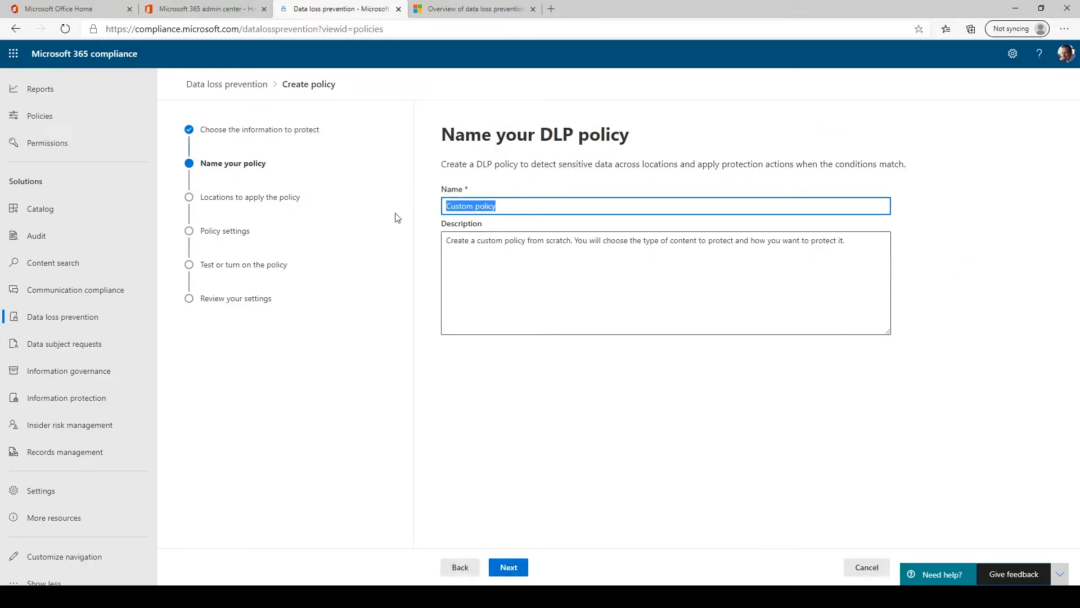
Name and describe the policy 'Profanity Filter Rule1' and continue to locations
text(Profanity Filter Rule)
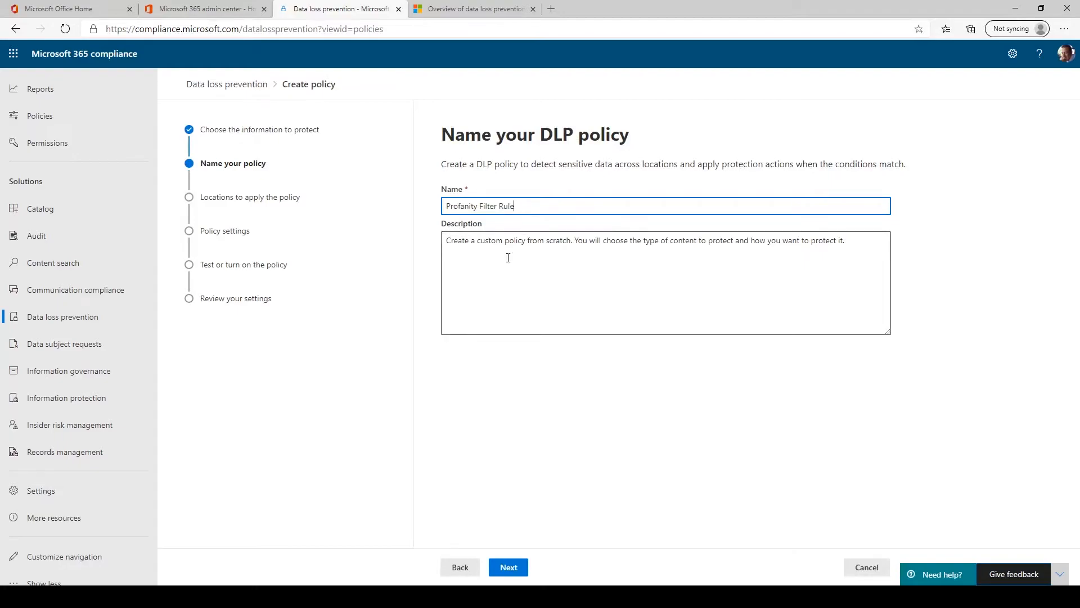
text(1)
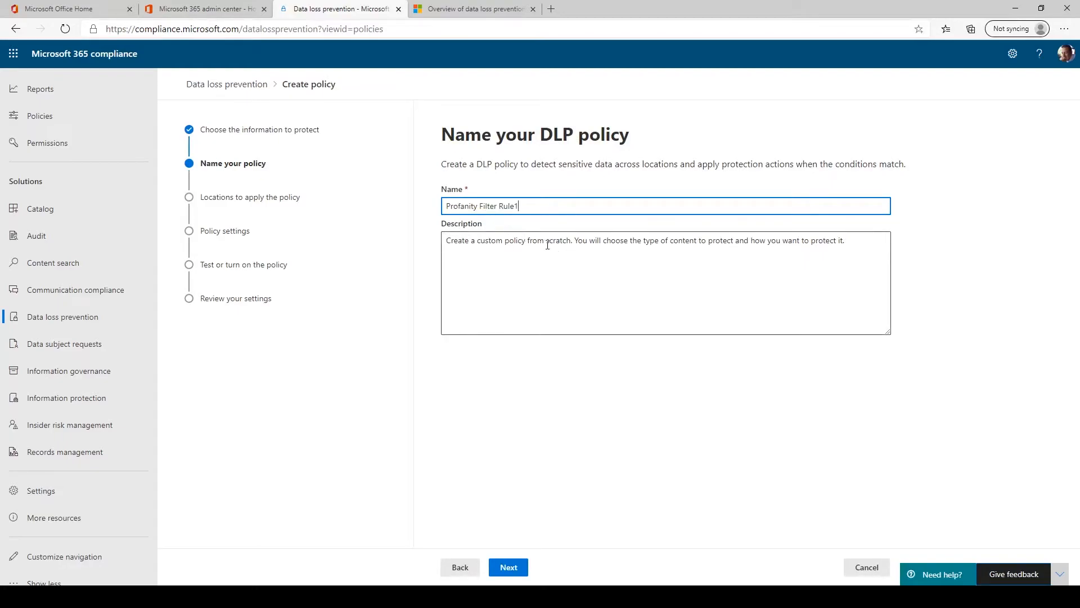
text(Profanity Filter Rule)
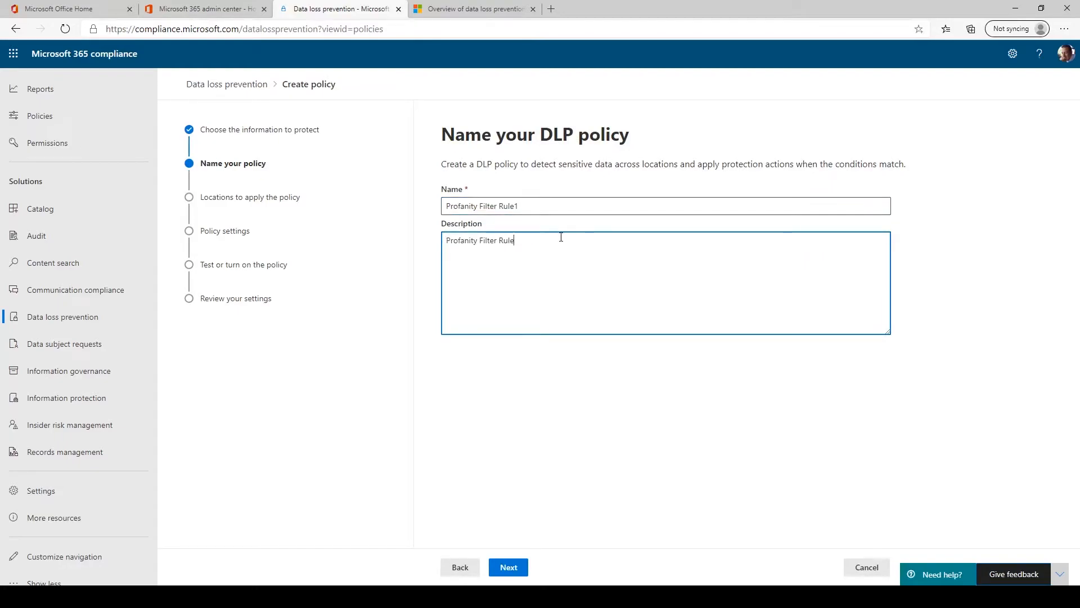
text(1)
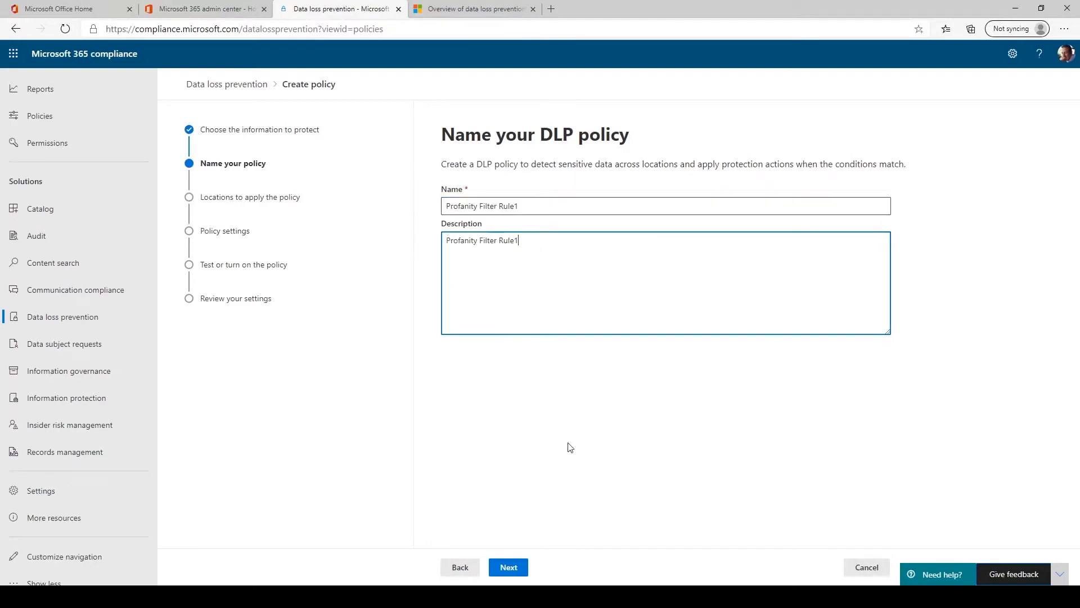
click(508, 567)
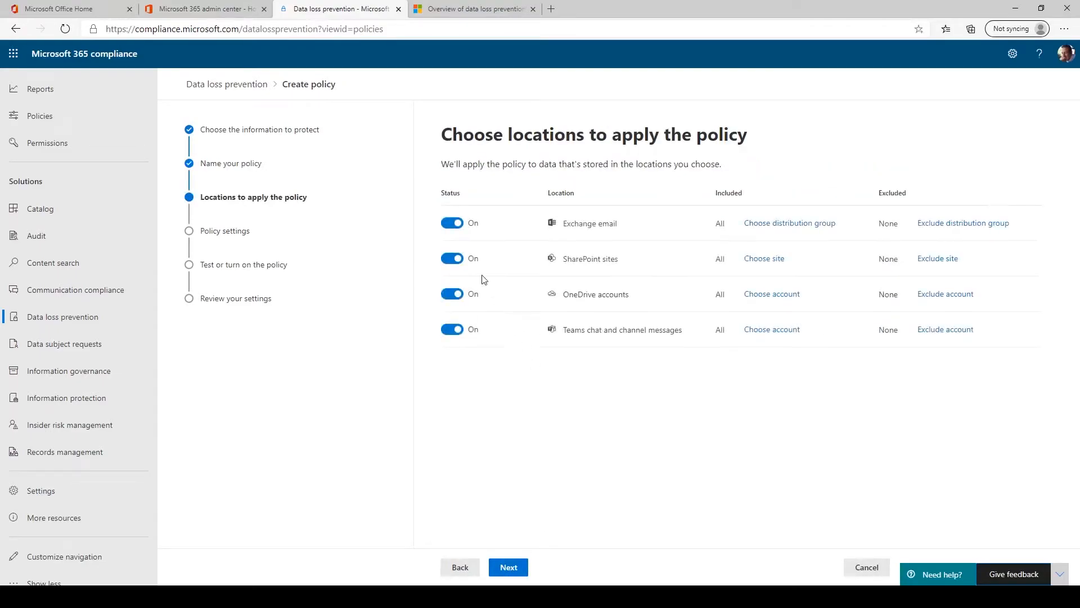
mouse_move(625, 255)
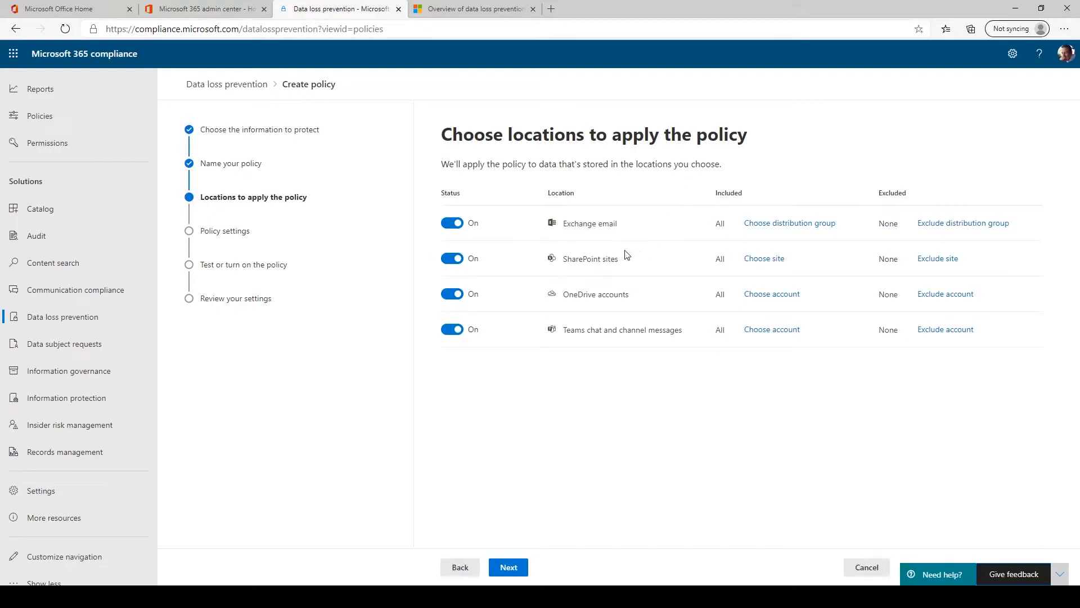
mouse_move(624, 217)
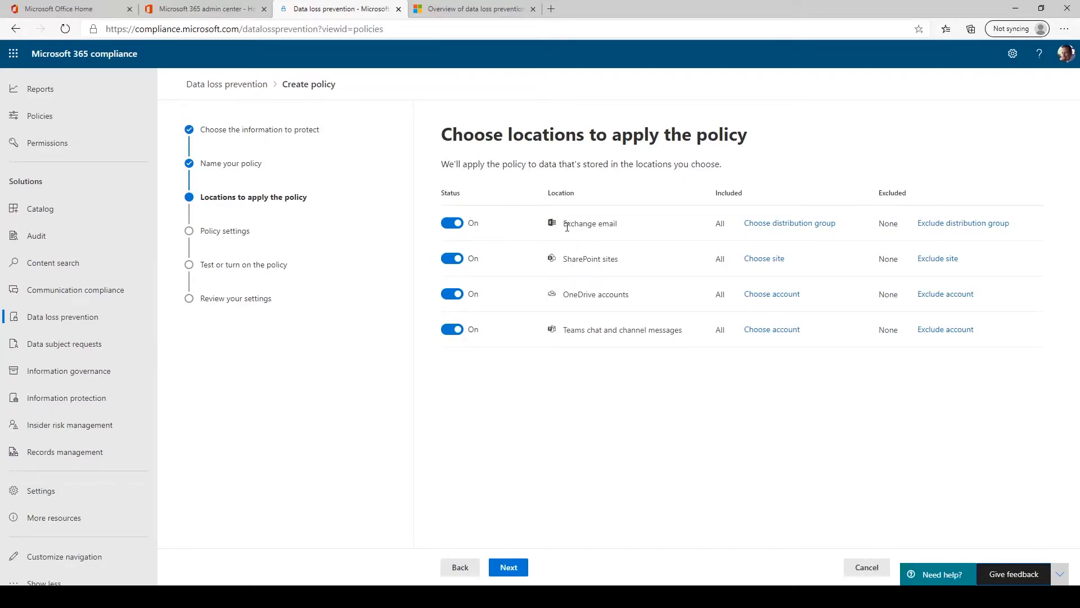
mouse_move(600, 234)
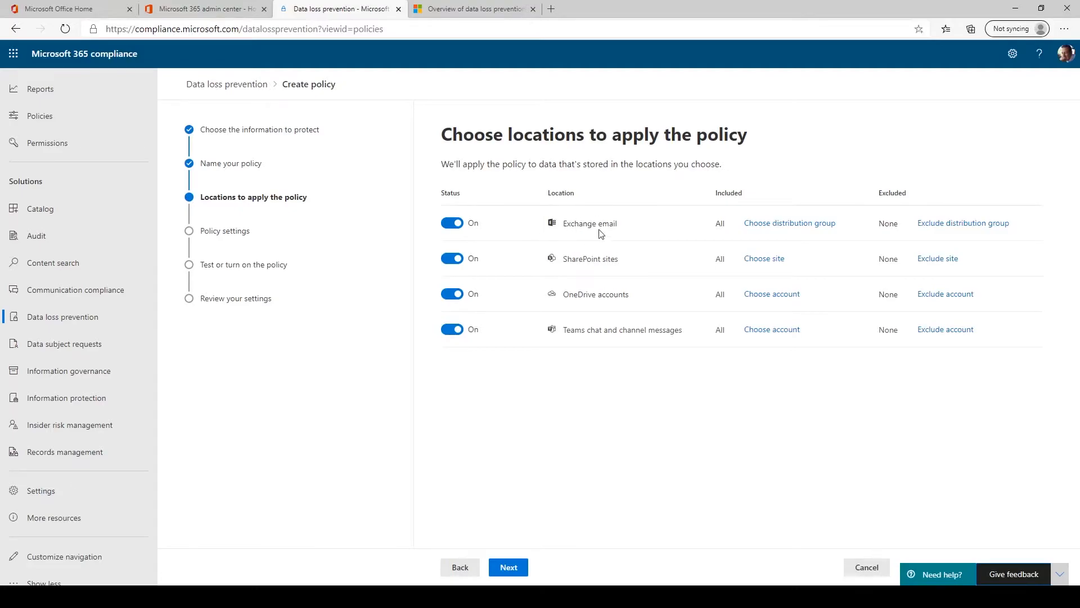
mouse_move(622, 276)
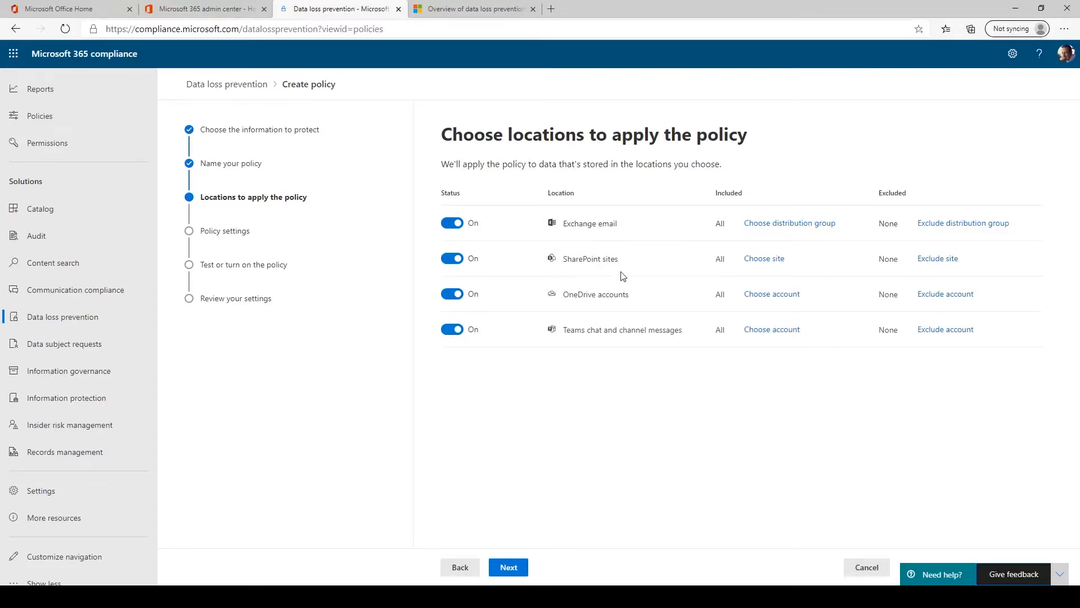
mouse_move(627, 344)
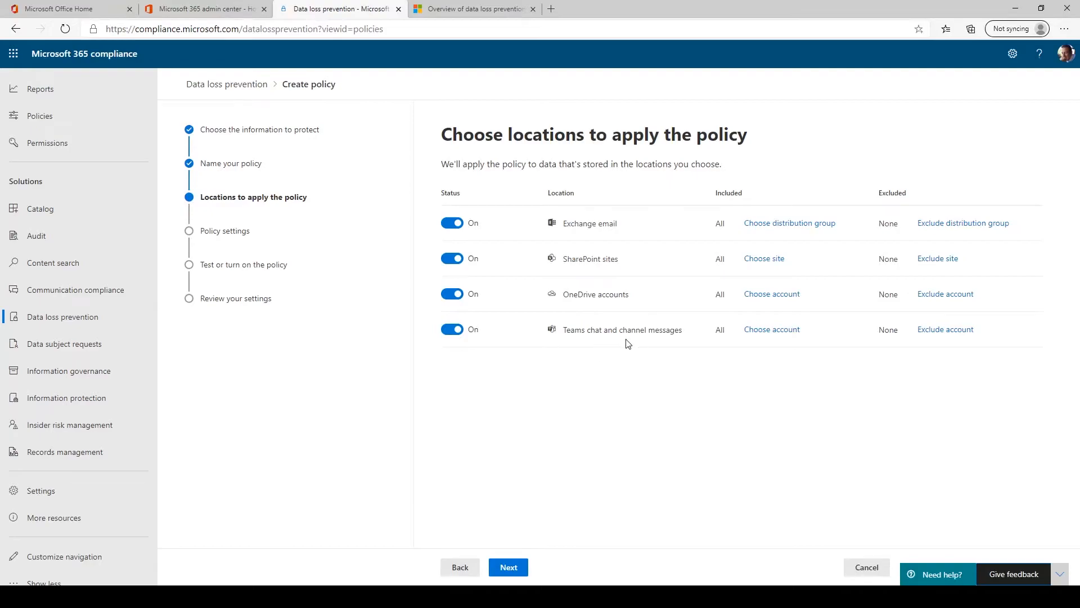
mouse_move(622, 321)
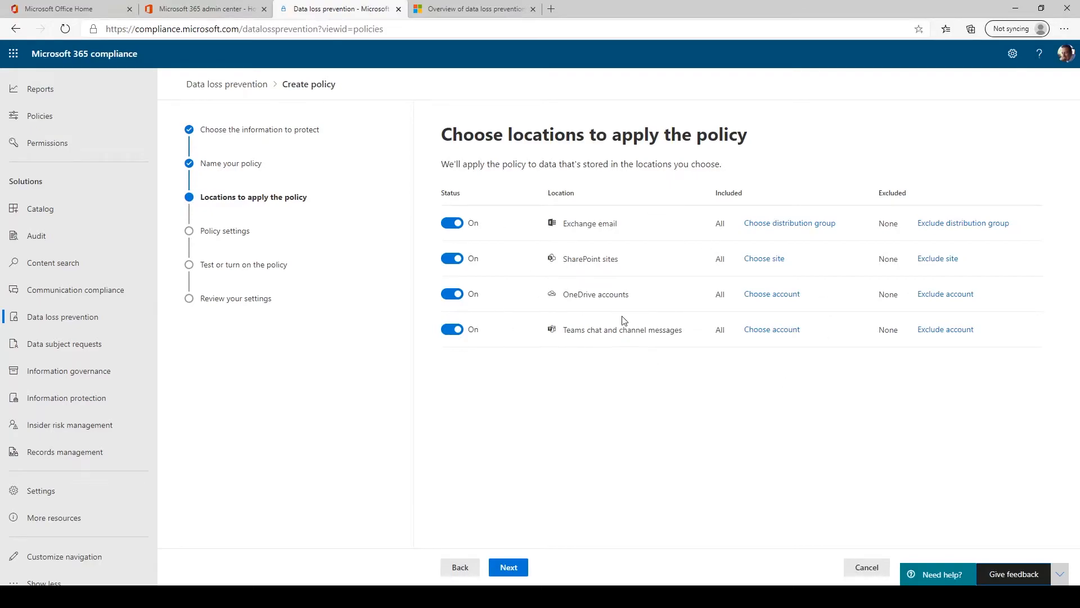
mouse_move(591, 403)
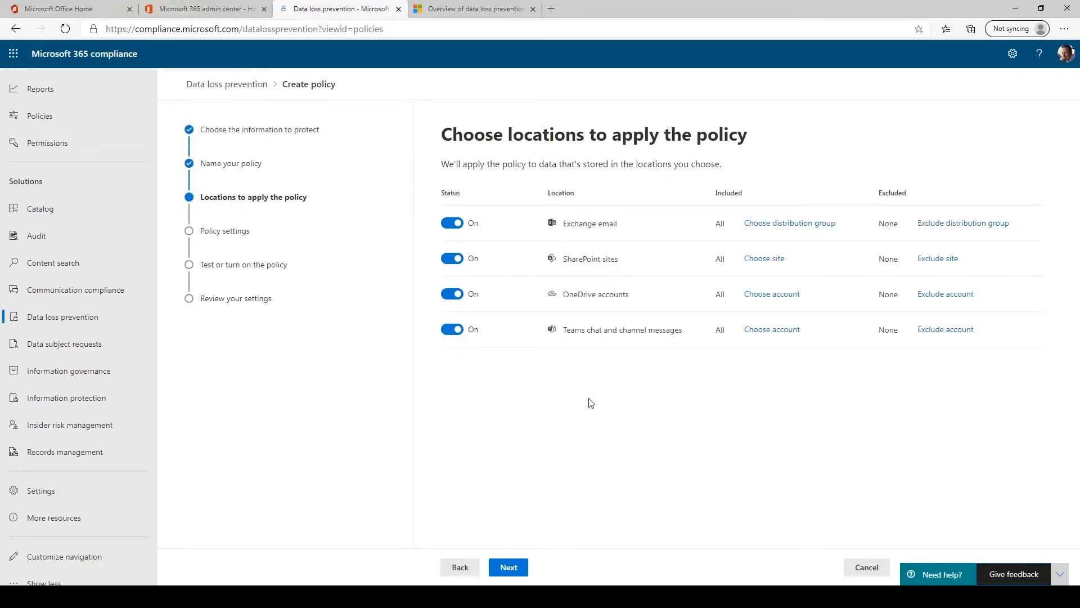
mouse_move(551, 469)
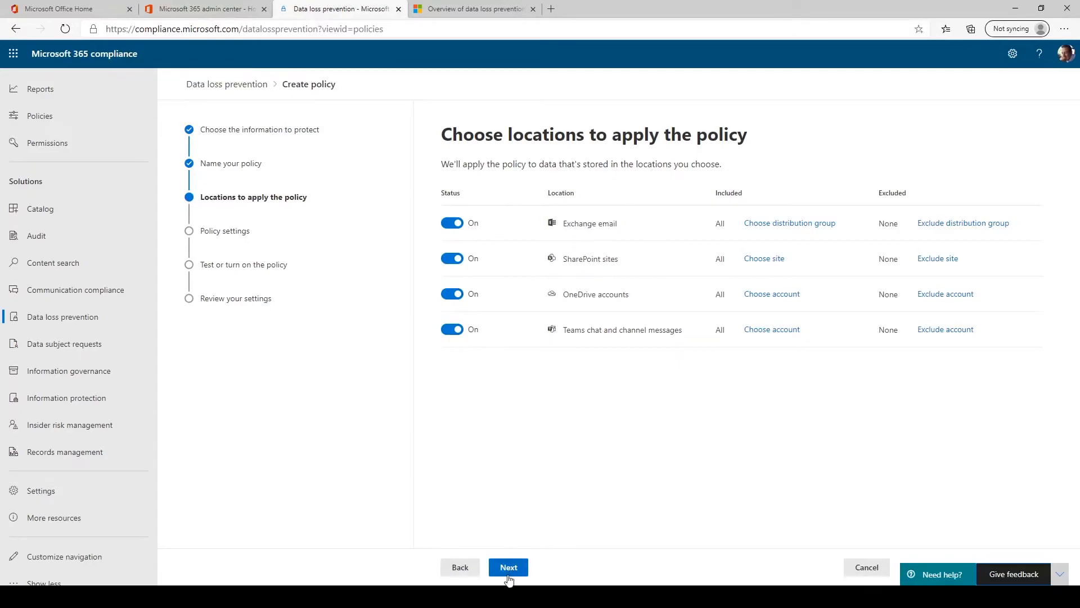
Keep Exchange, SharePoint, OneDrive and Teams locations on and continue
click(508, 566)
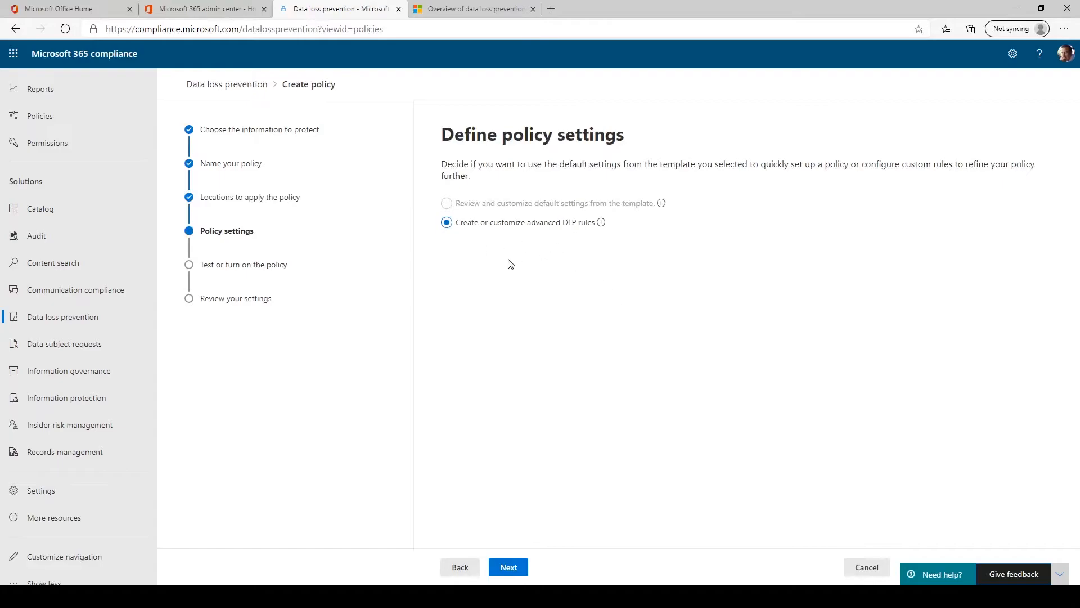
mouse_move(544, 235)
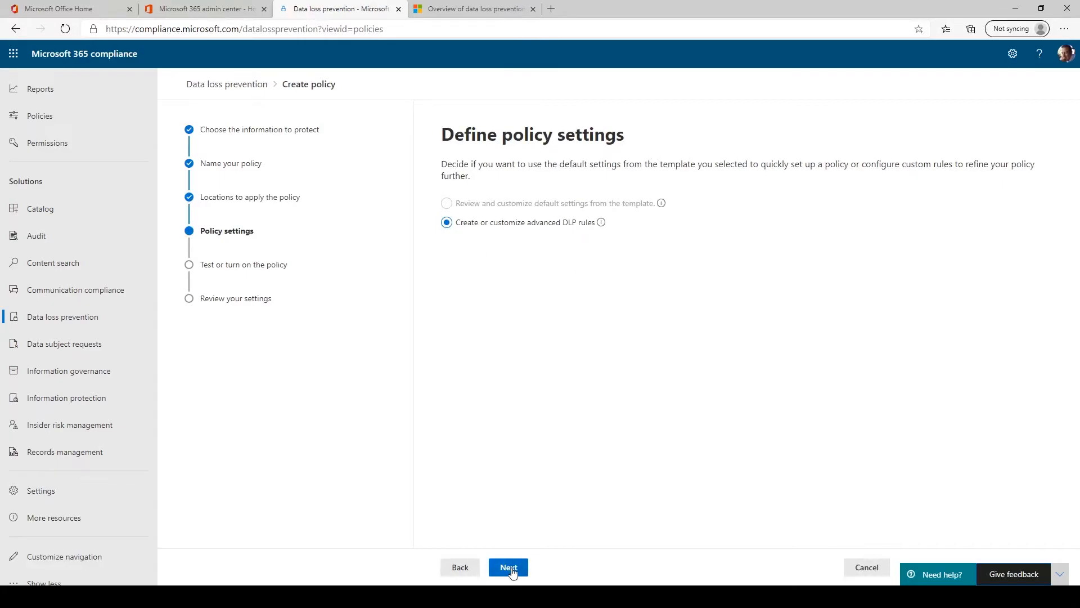
Keep advanced DLP rules selected and start a blank new rule
click(508, 567)
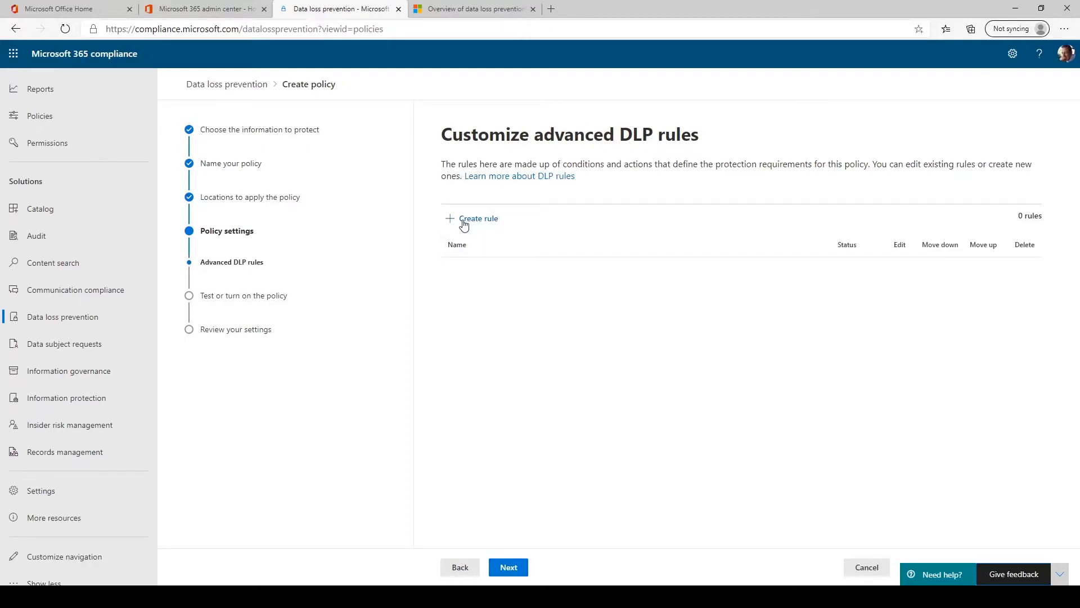
click(477, 218)
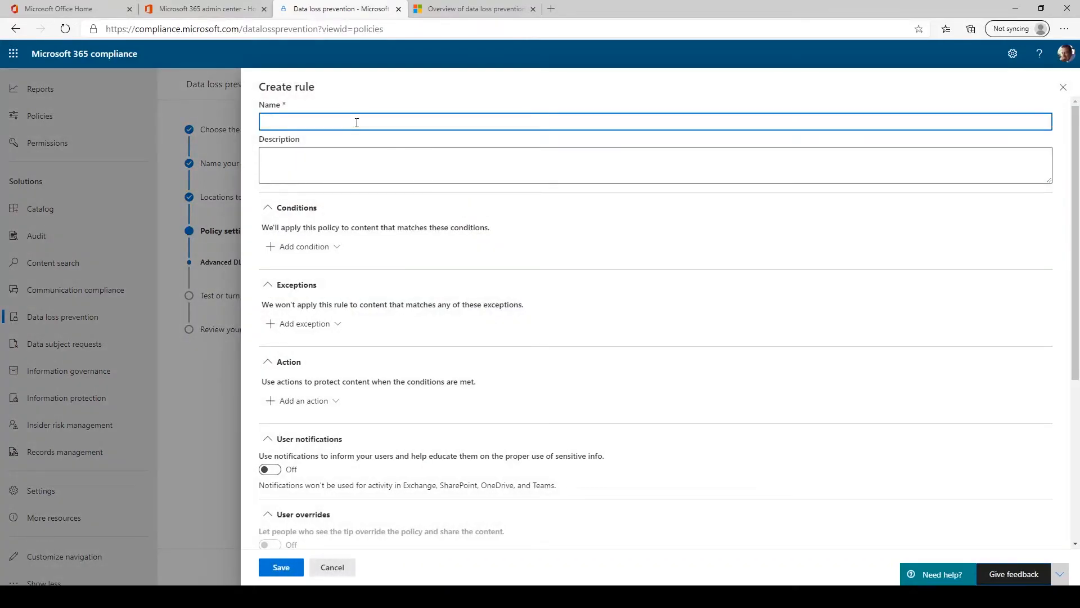
Name the rule 'Profanity Filter Rule1' and add a Content contains condition for the Profanity Filter info type
text(Profanity Filter Rule1)
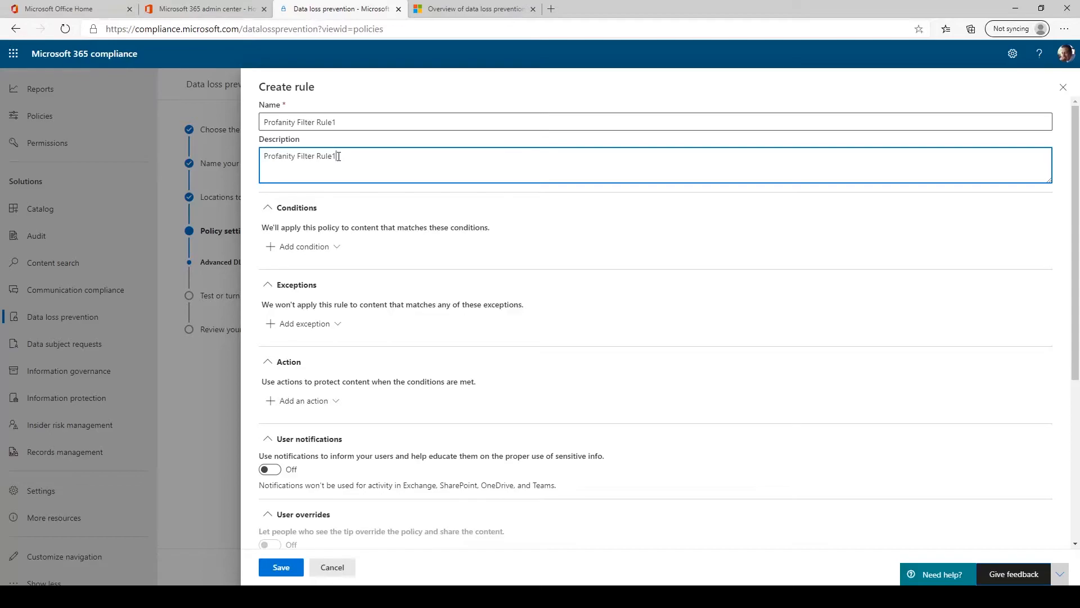
mouse_move(326, 246)
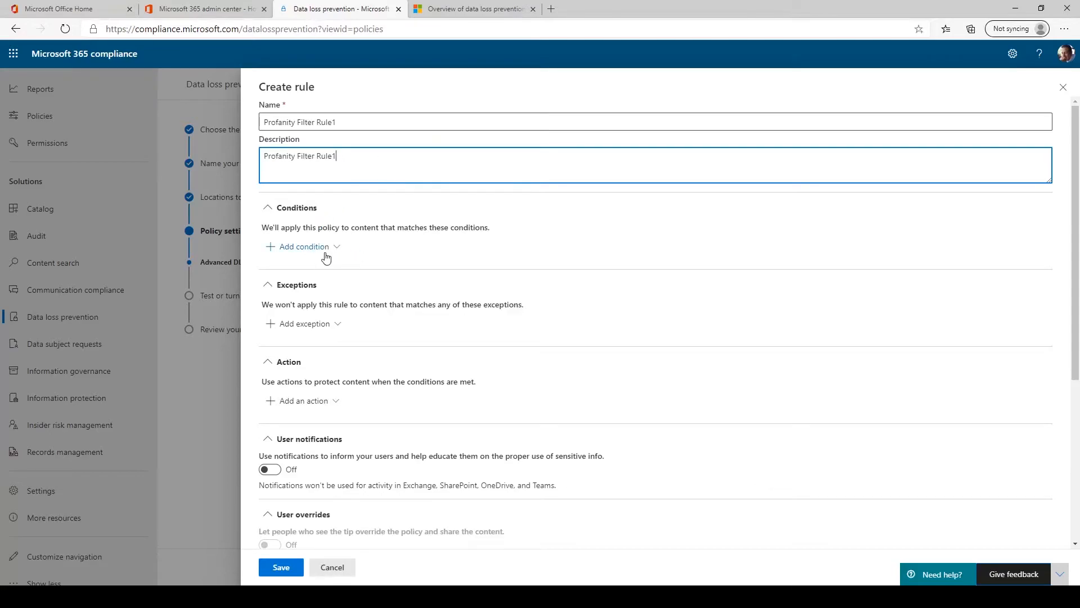
click(302, 247)
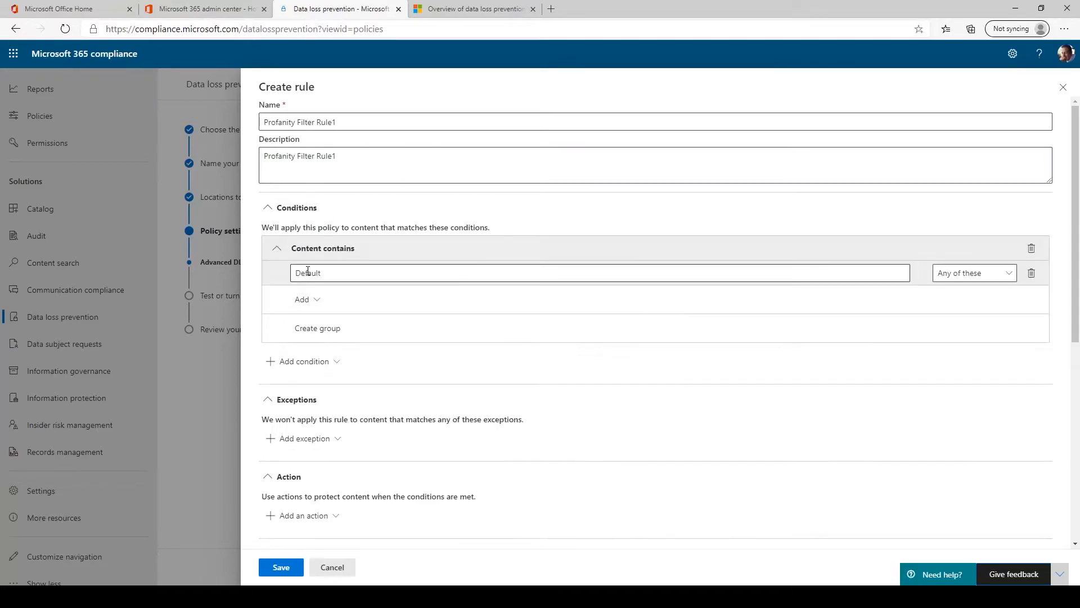
click(302, 299)
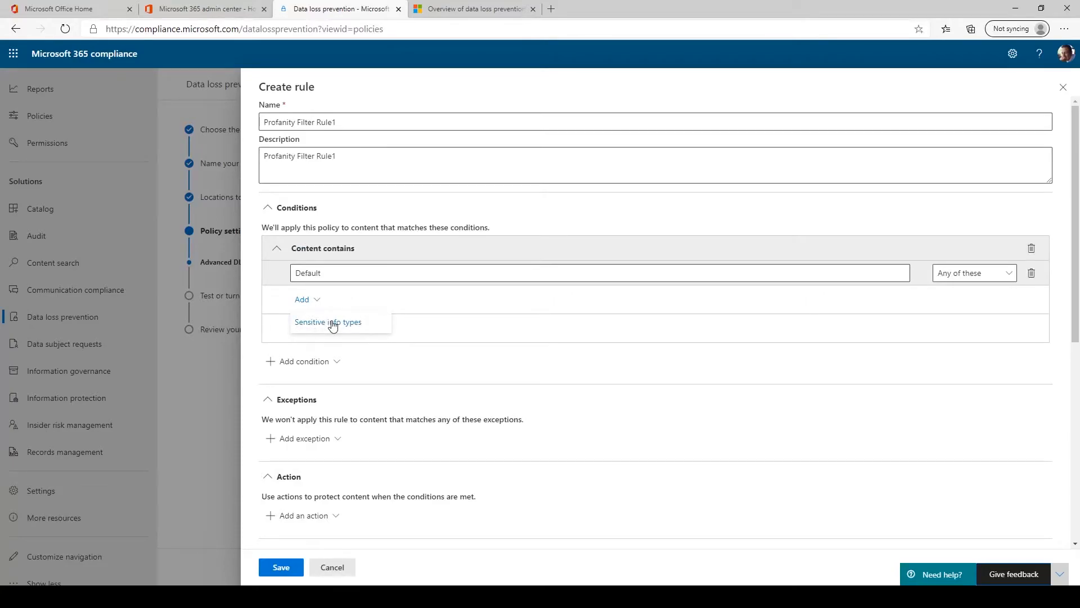
click(327, 322)
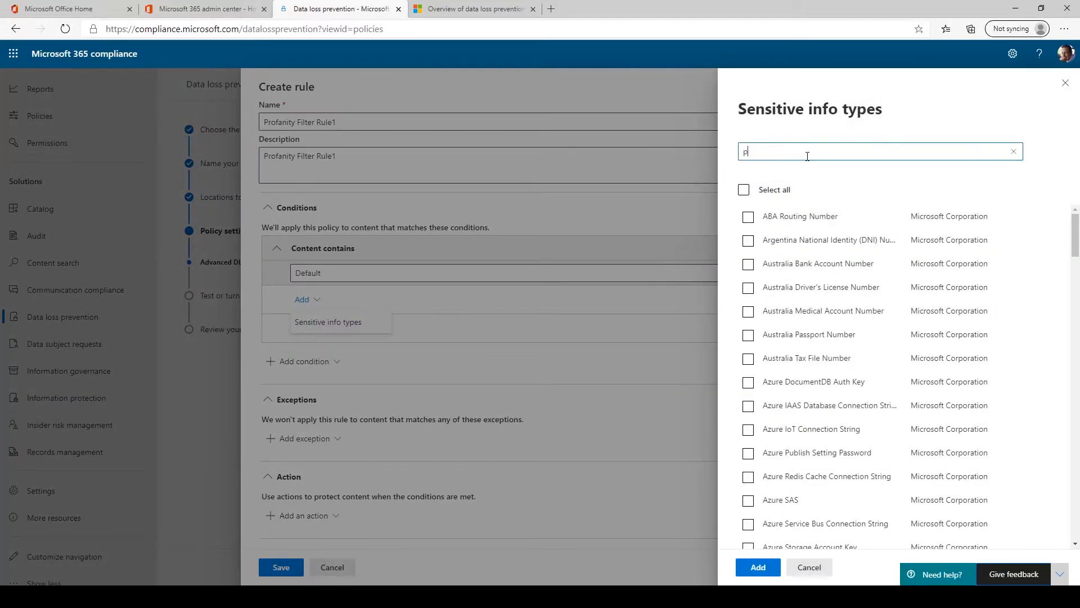
text(ro)
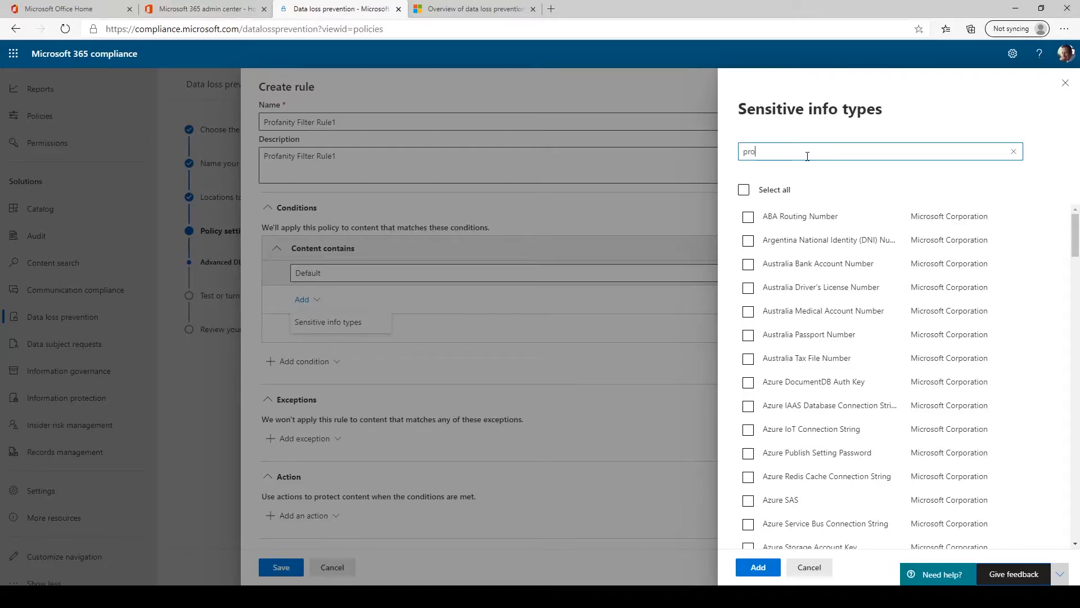
text(f)
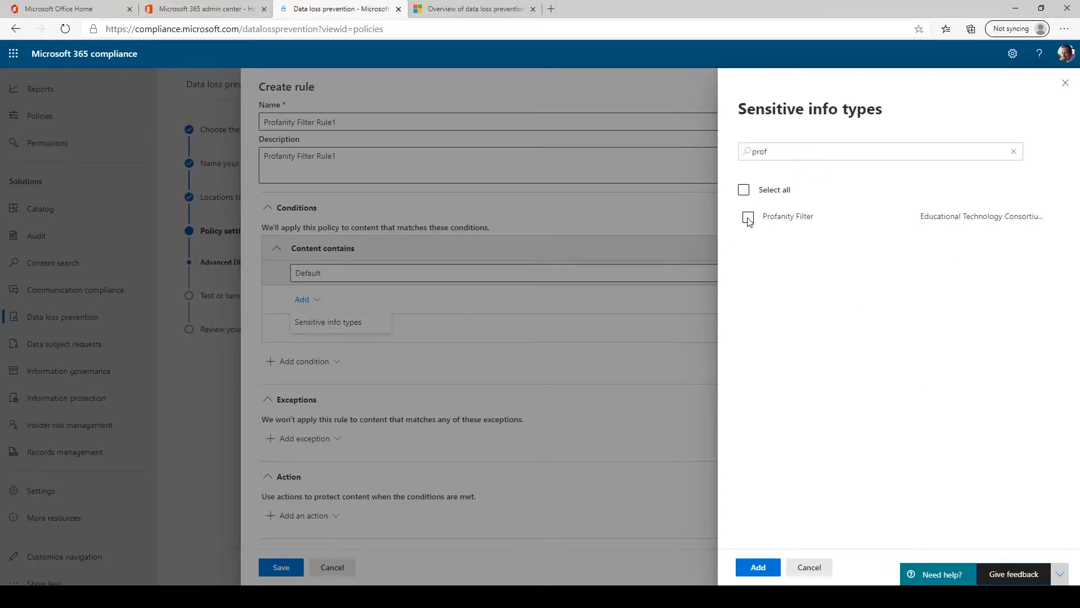
click(757, 568)
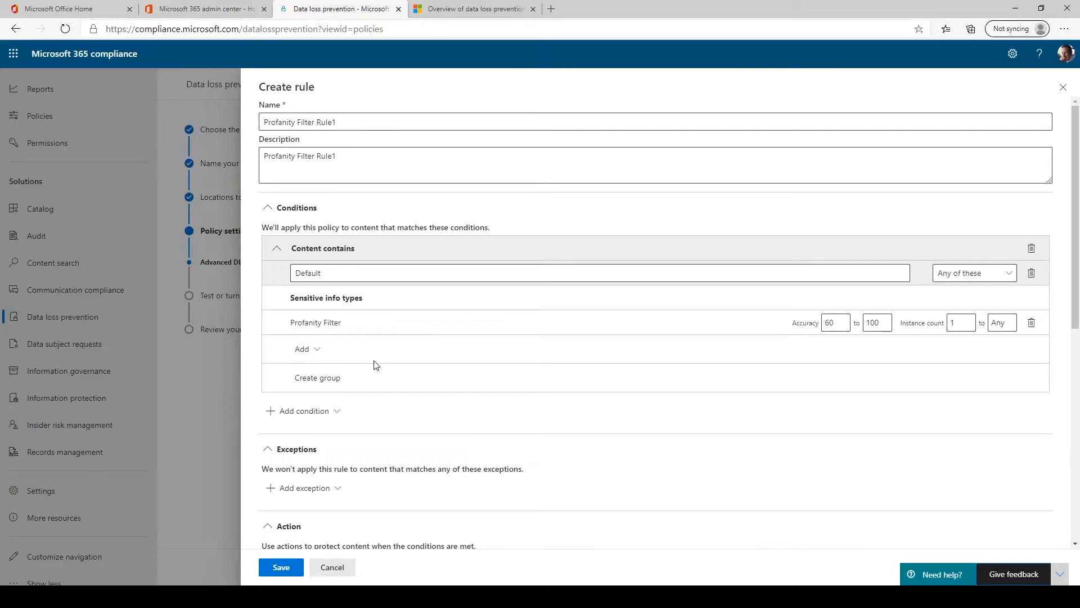
Turn on user notifications with email and policy tips, and save the rule
scroll(down, 3)
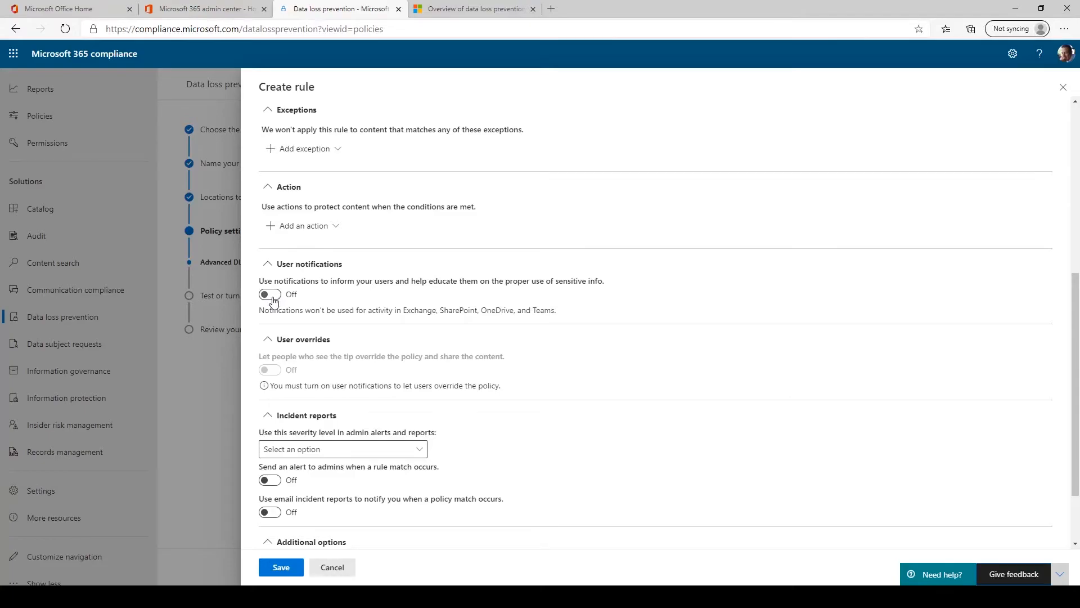
click(269, 294)
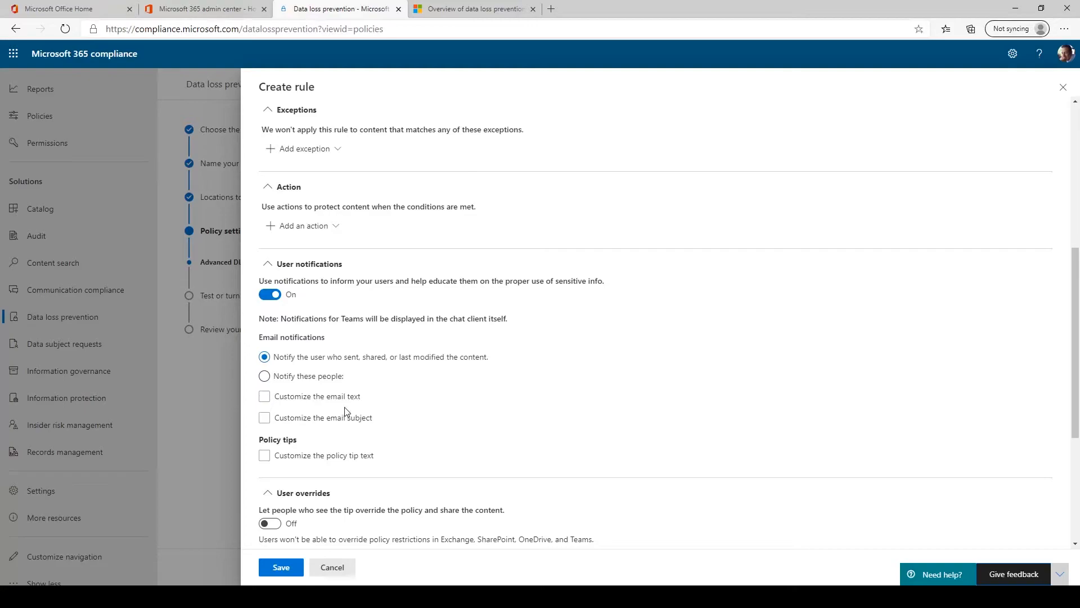
scroll(down, 3)
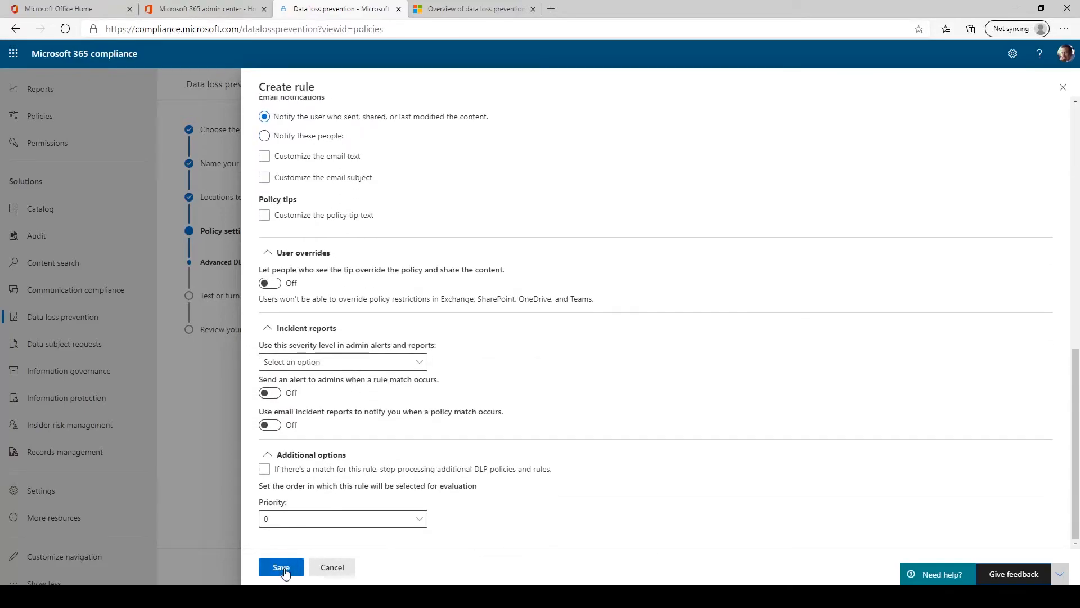
click(281, 567)
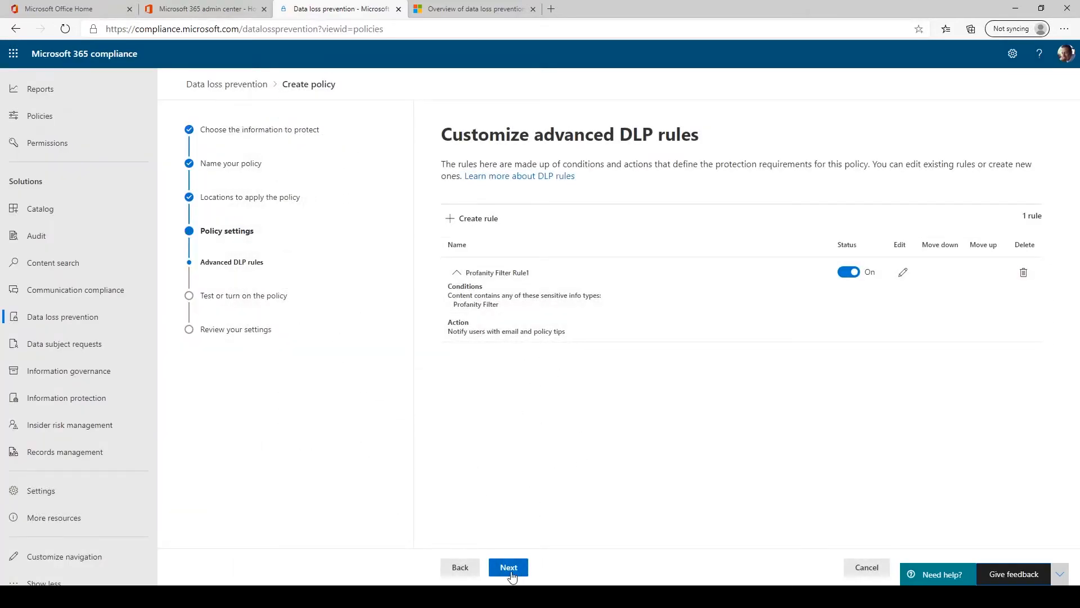
Choose 'Yes, turn it on right away' and proceed to the review-and-create summary
click(509, 567)
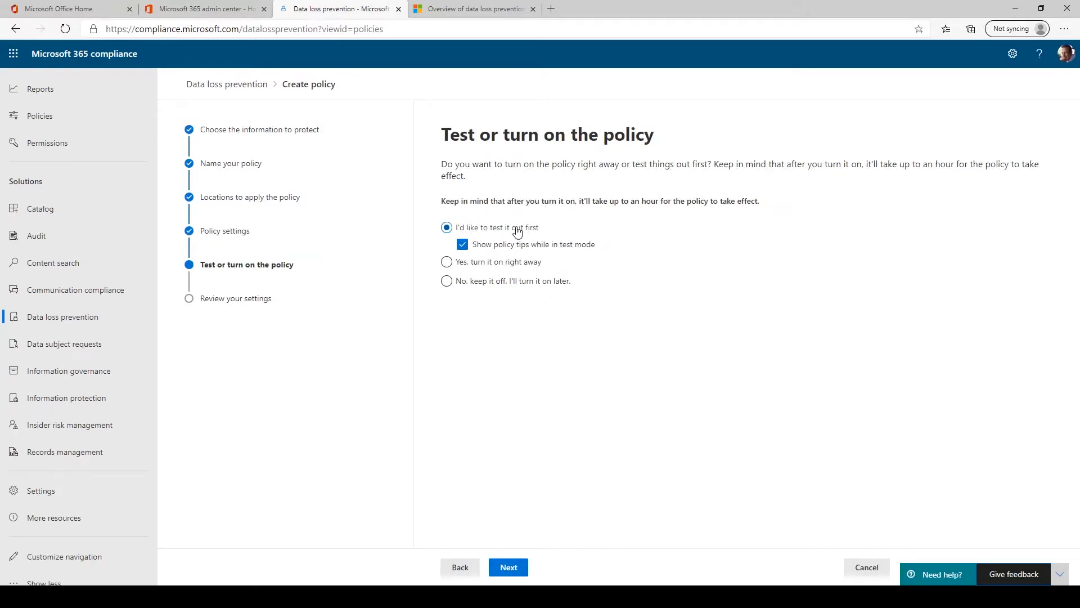
click(447, 263)
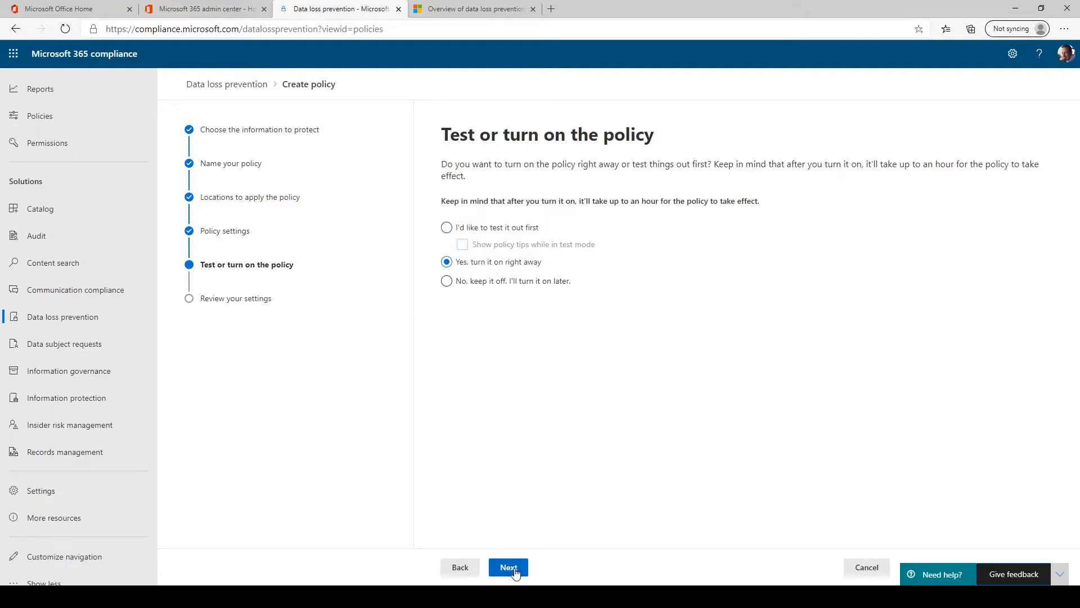
click(508, 568)
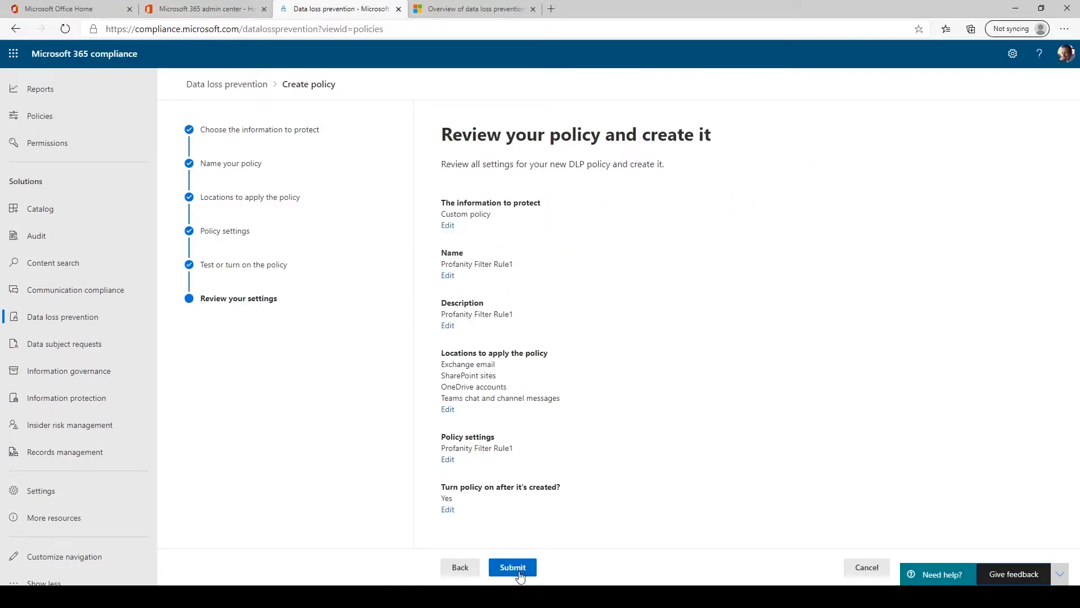
Submit the Profanity Filter Rule1 policy and return to the DLP policies list showing it Enabled
click(512, 566)
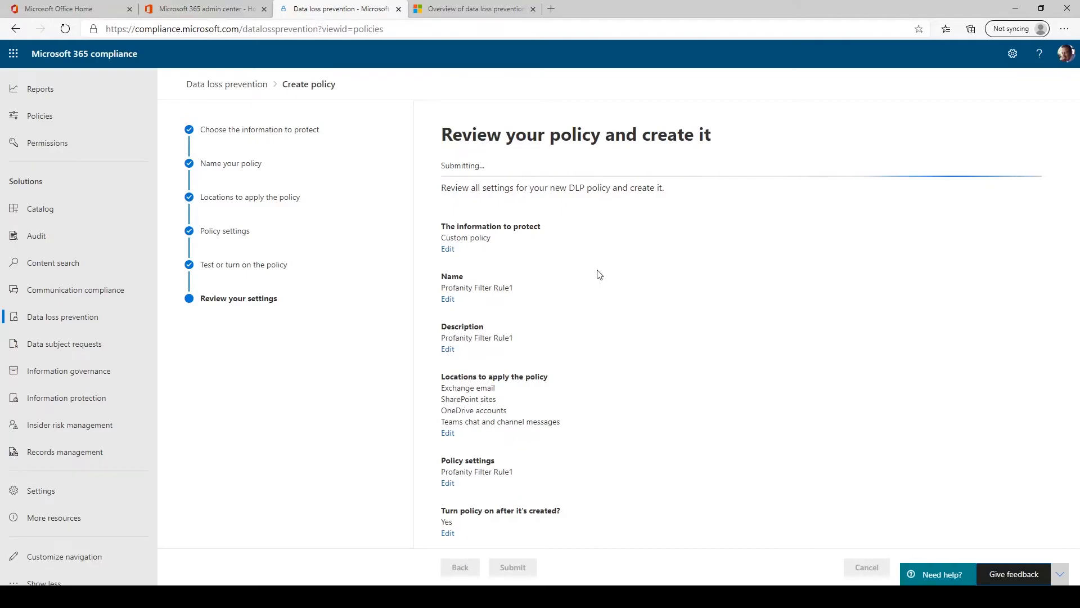
click(513, 566)
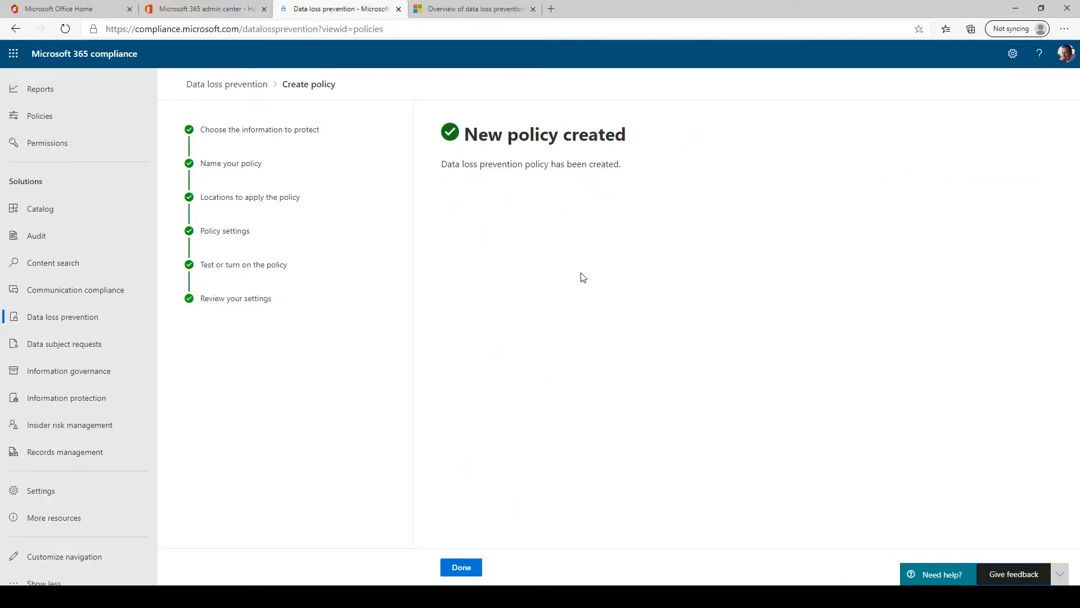
click(461, 567)
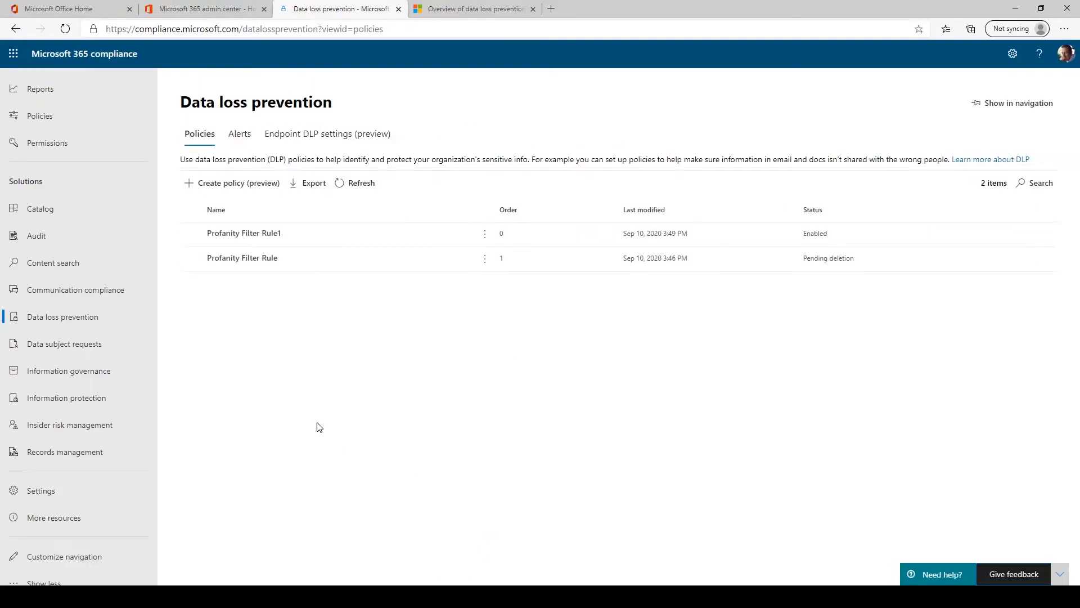
mouse_move(351, 424)
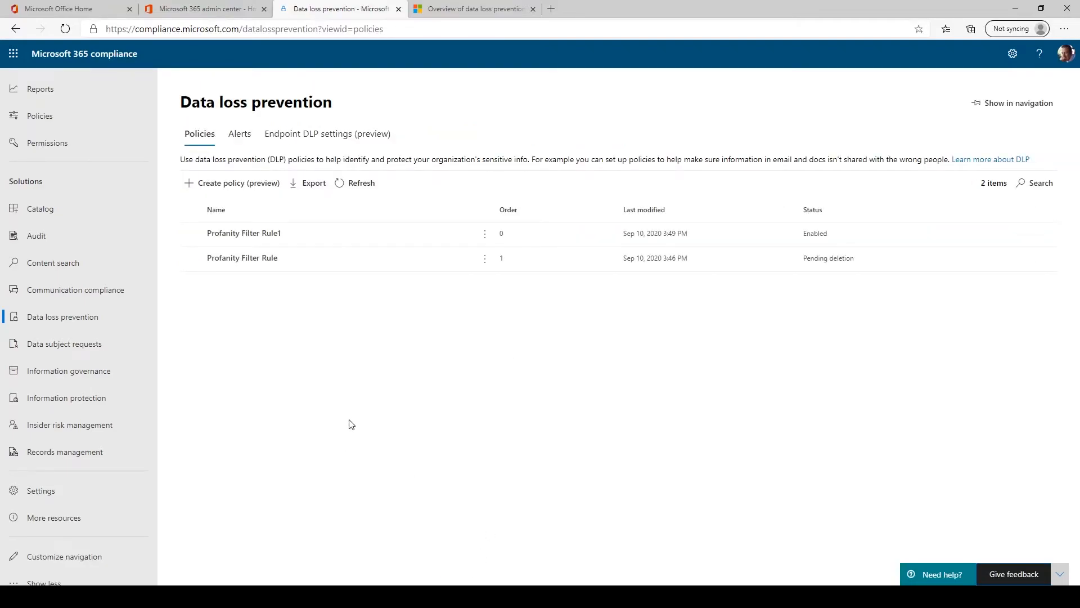
mouse_move(372, 421)
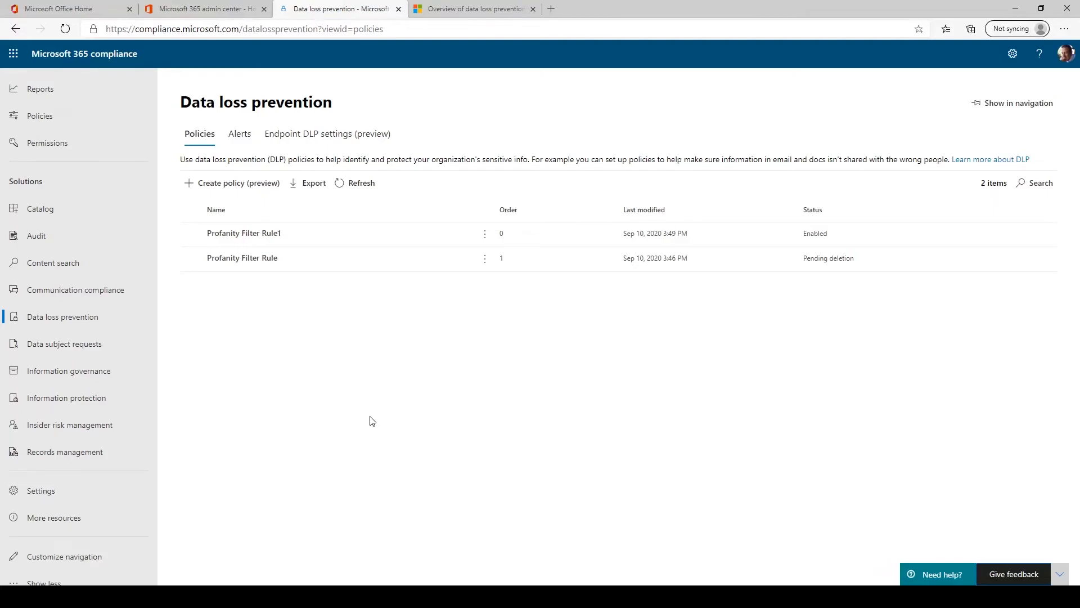
mouse_move(287, 425)
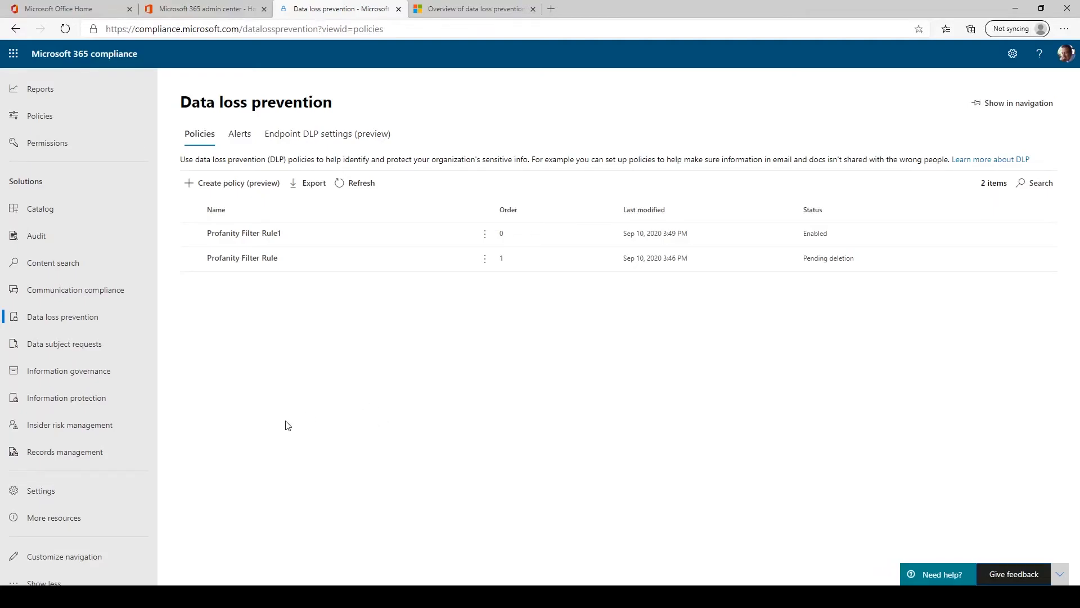
mouse_move(528, 388)
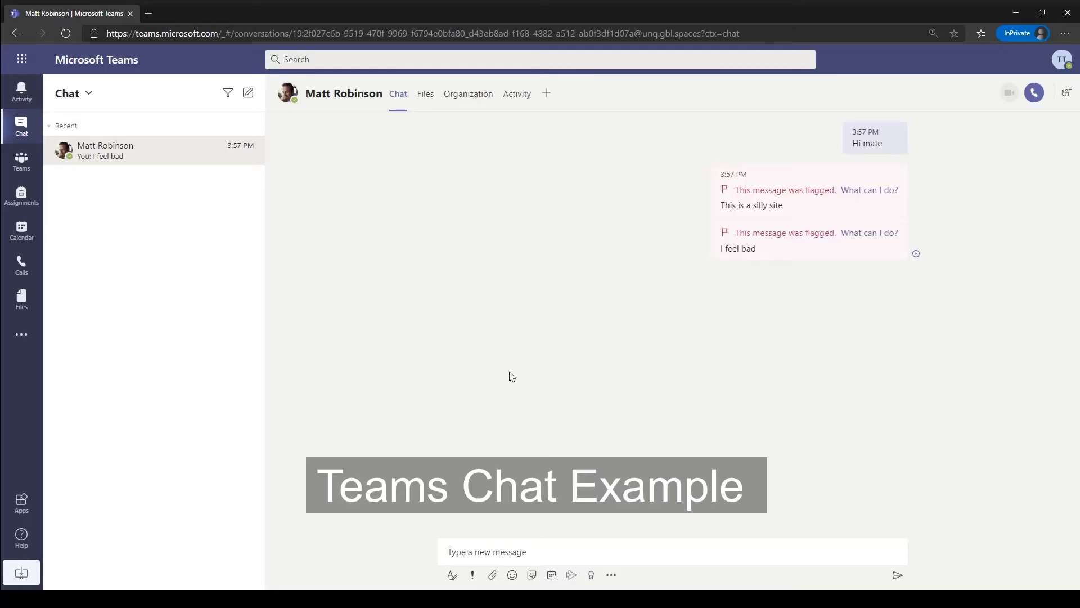
mouse_move(521, 377)
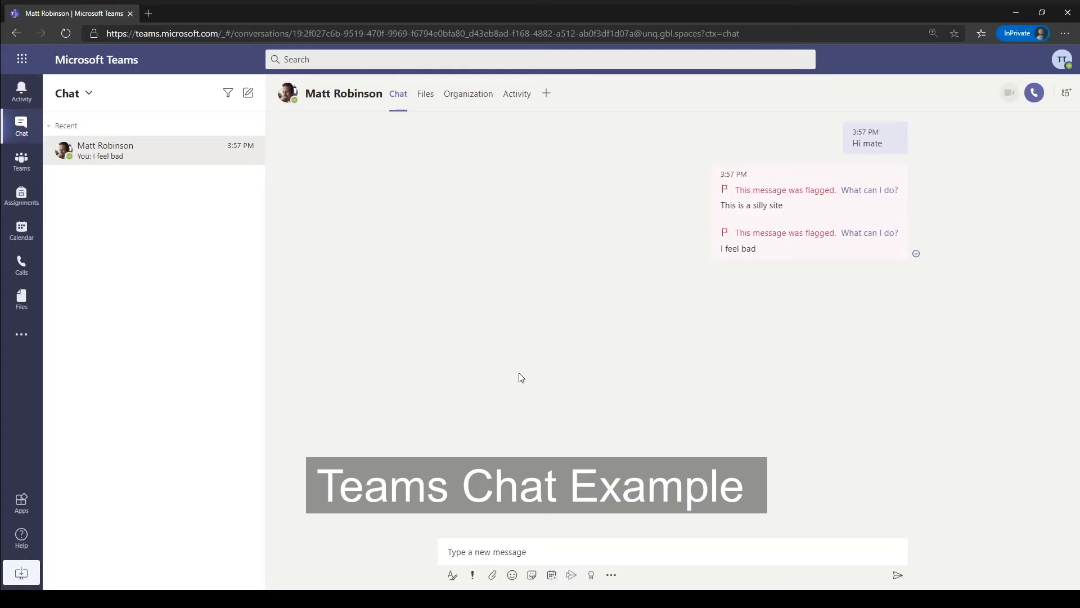
mouse_move(454, 159)
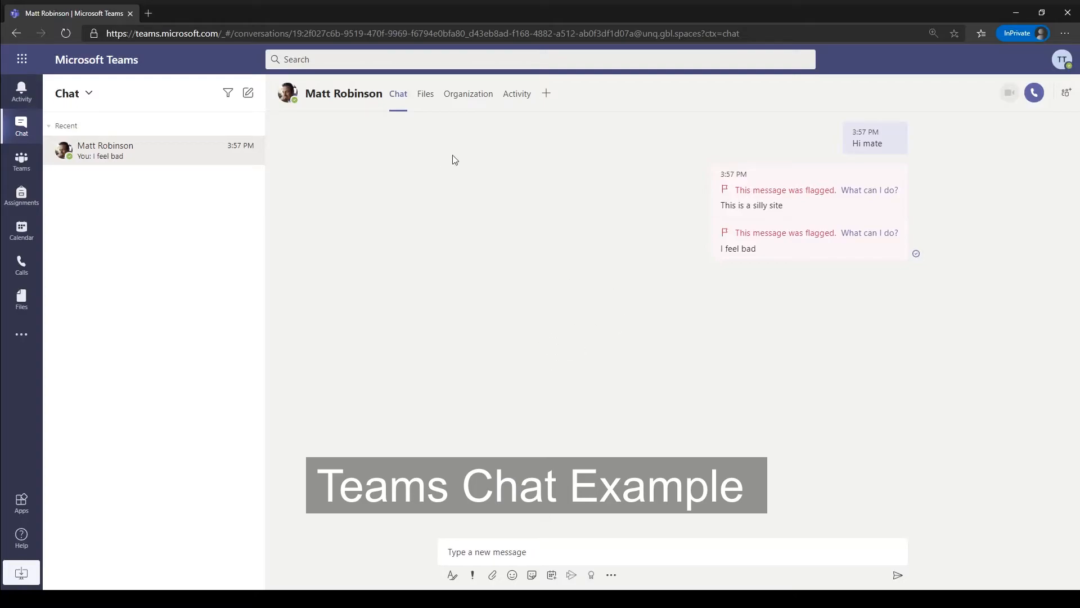
mouse_move(475, 164)
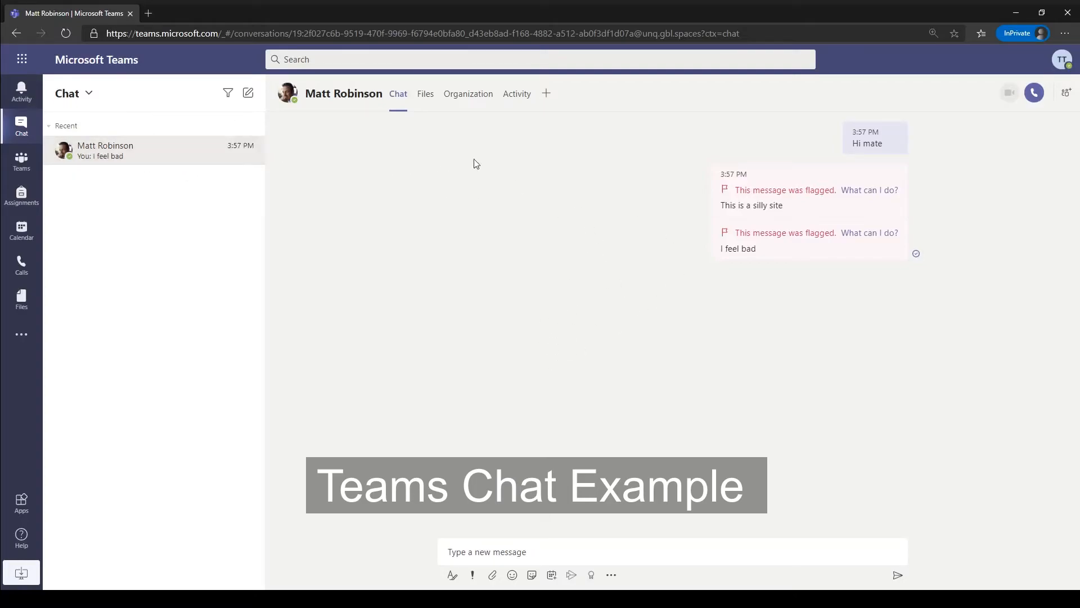
mouse_move(867, 143)
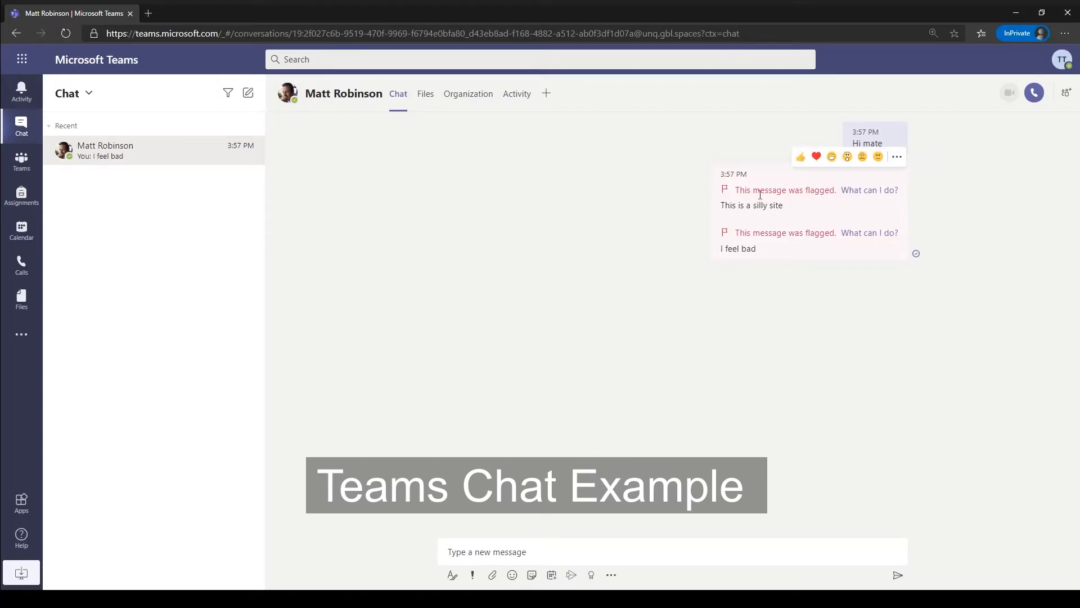
mouse_move(690, 298)
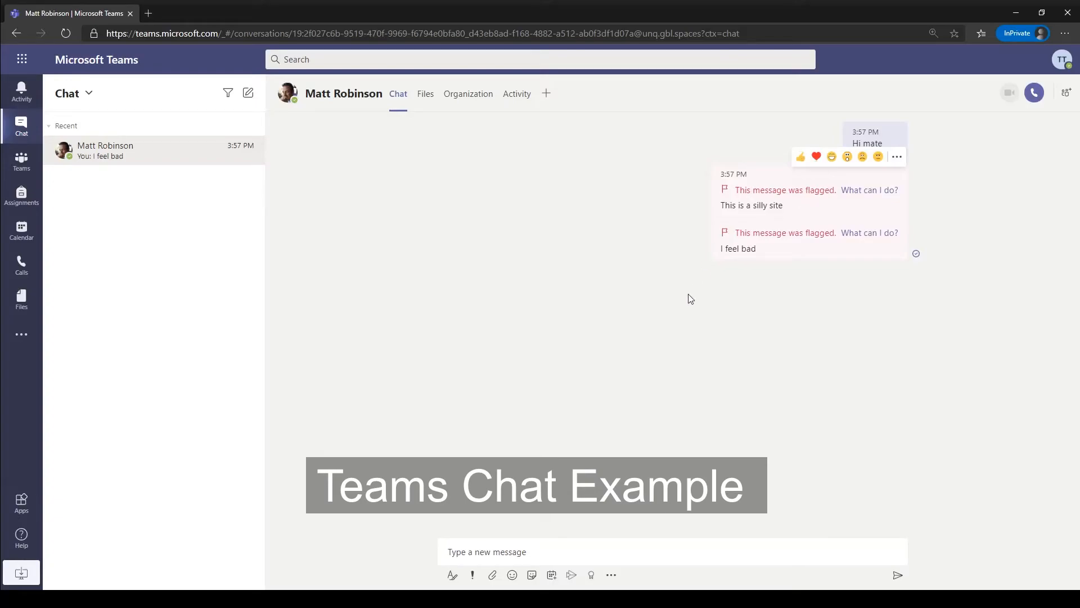
mouse_move(574, 505)
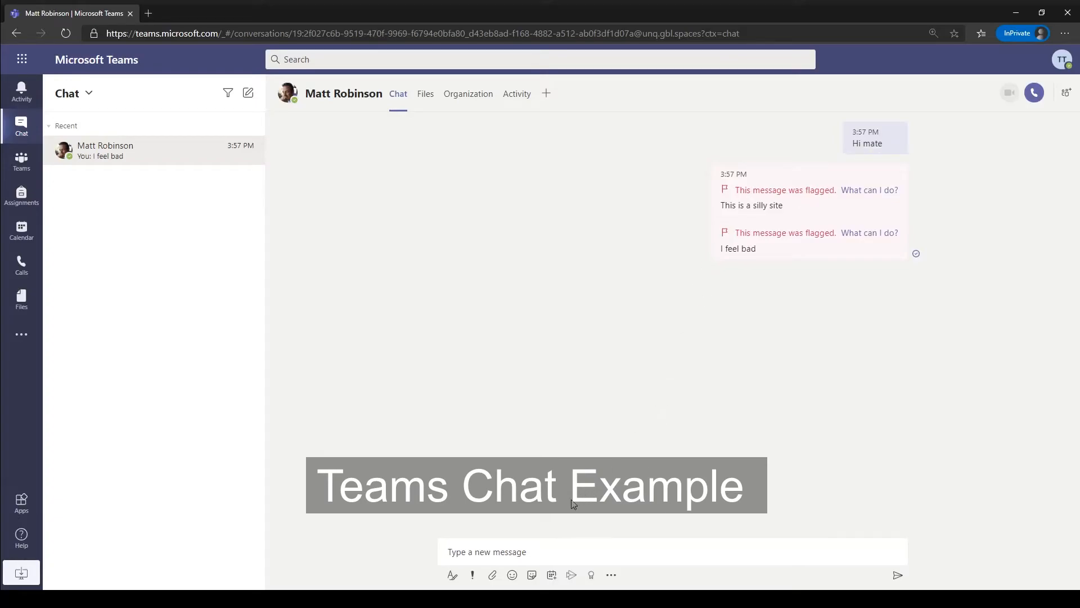
mouse_move(867, 143)
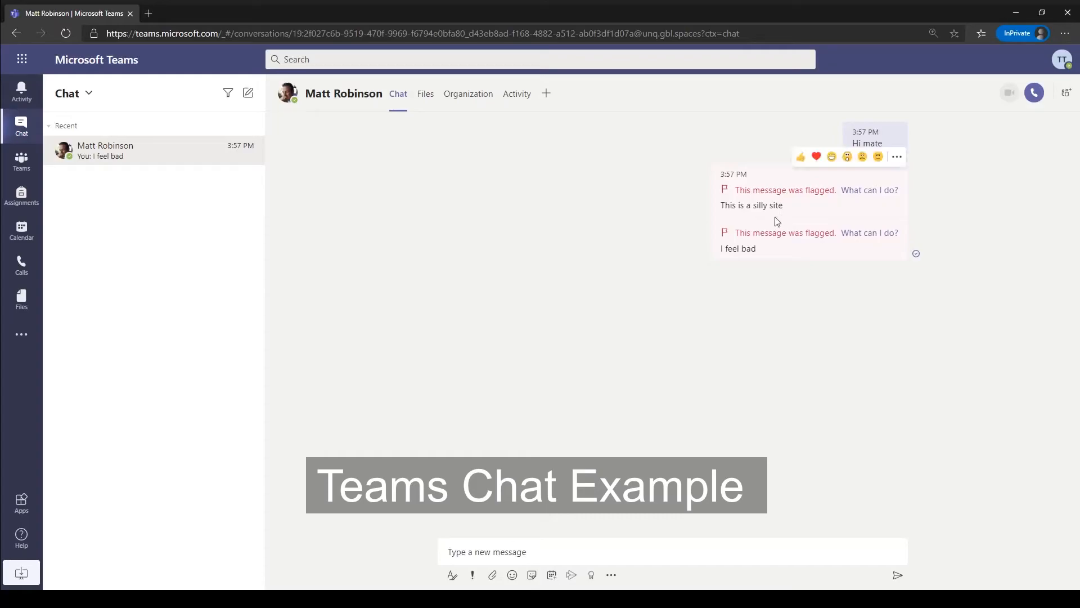
mouse_move(759, 217)
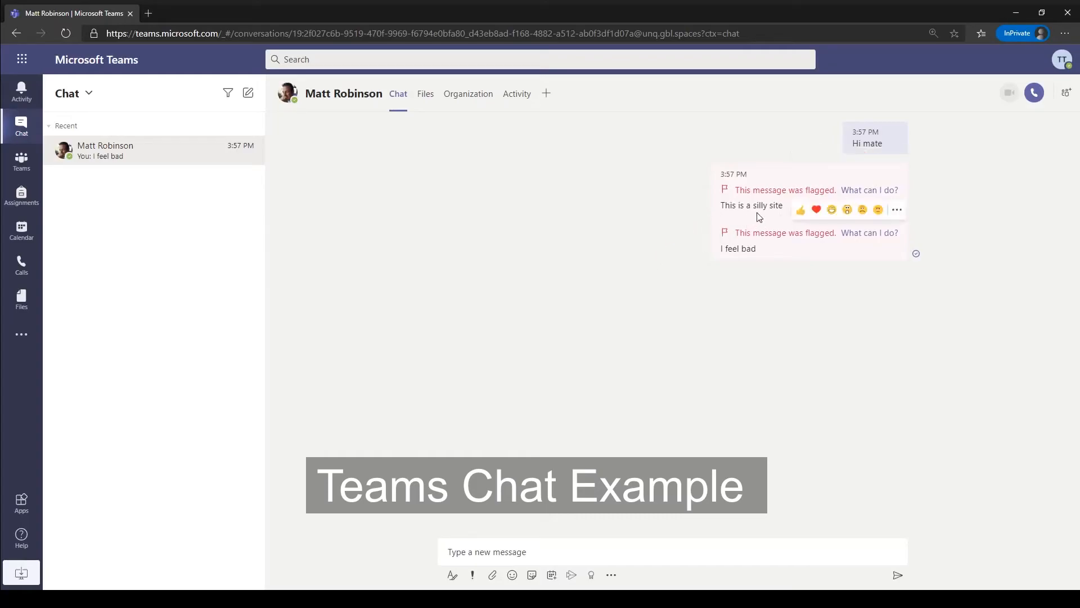
Start composing a new message in the Teams chat containing the two flagged messages
click(617, 551)
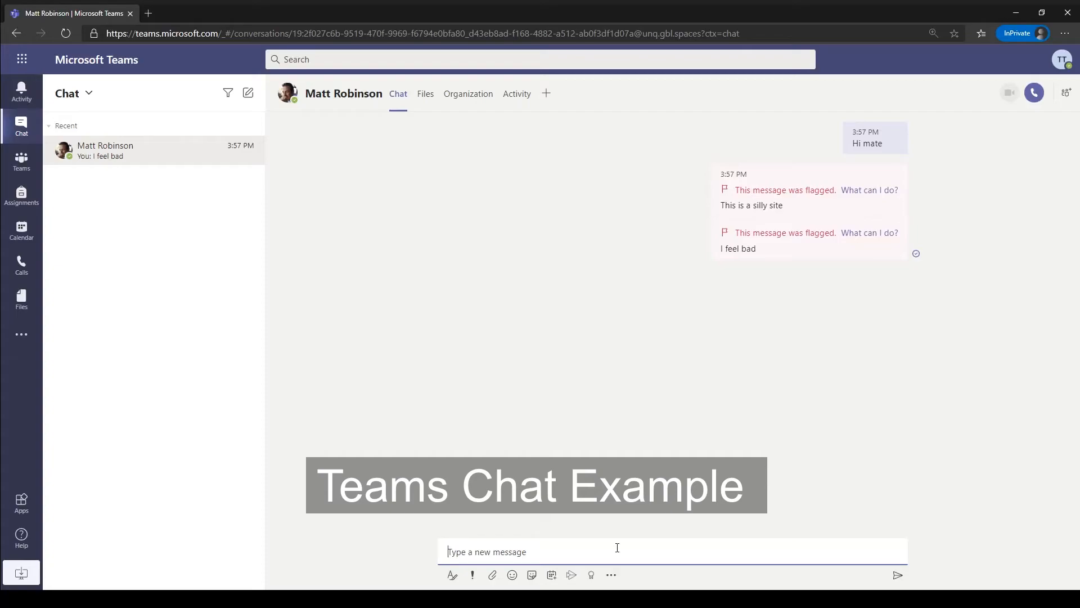
Send 'This is silly what am i doing' in the Teams chat, then switch to the Outlook mailbox
text(This)
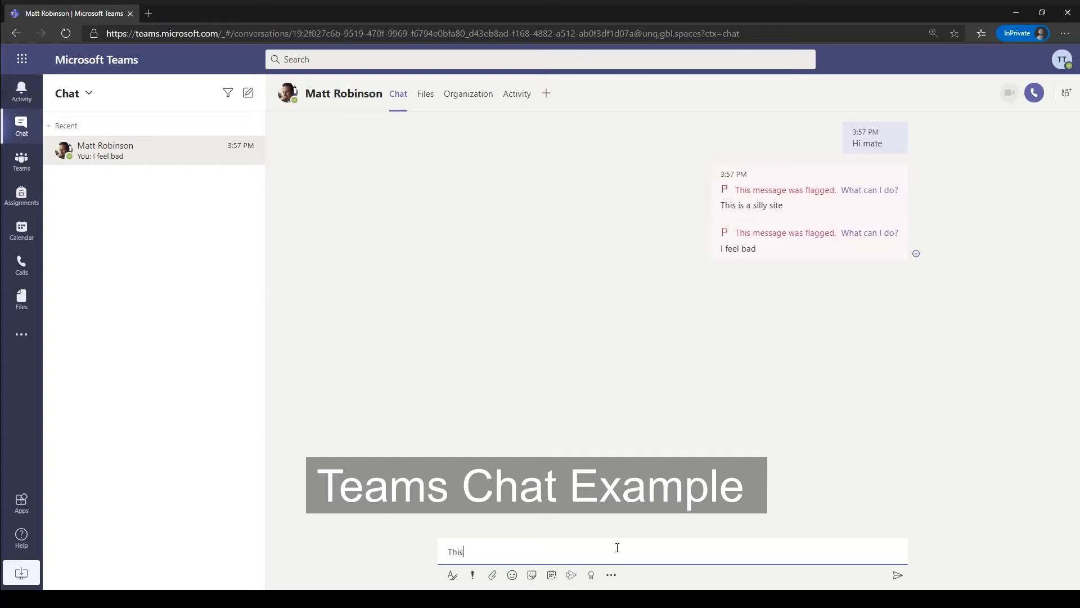
text(is silly wha)
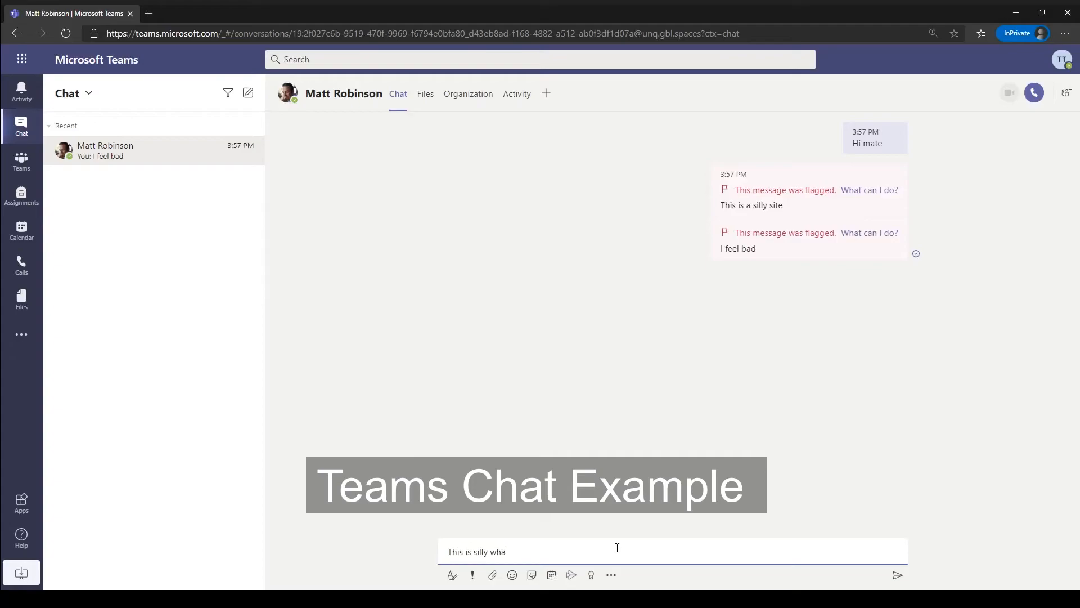
text(t am i doing)
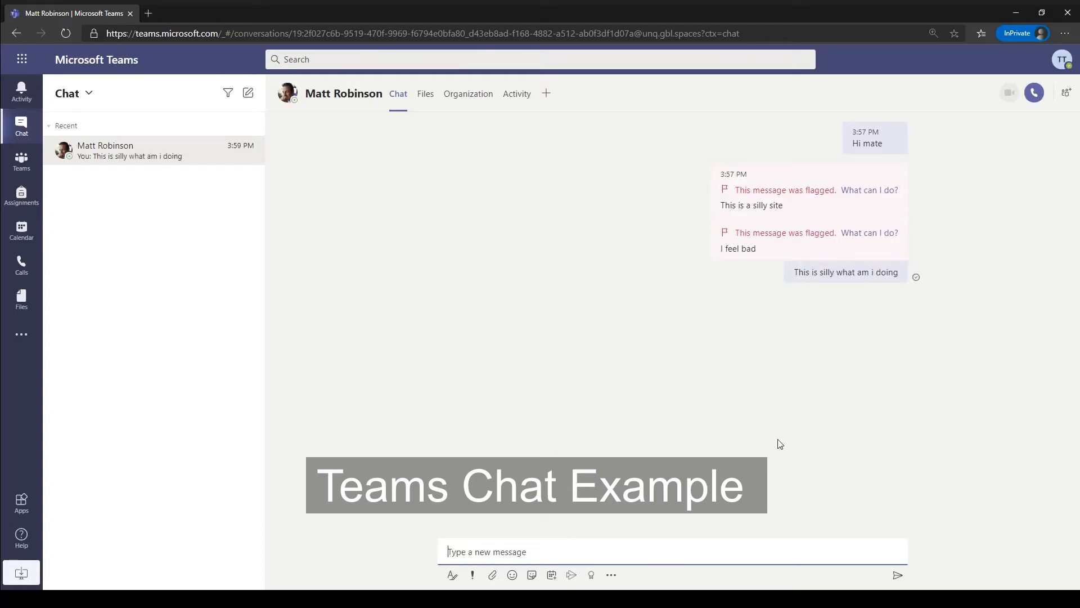
mouse_move(674, 408)
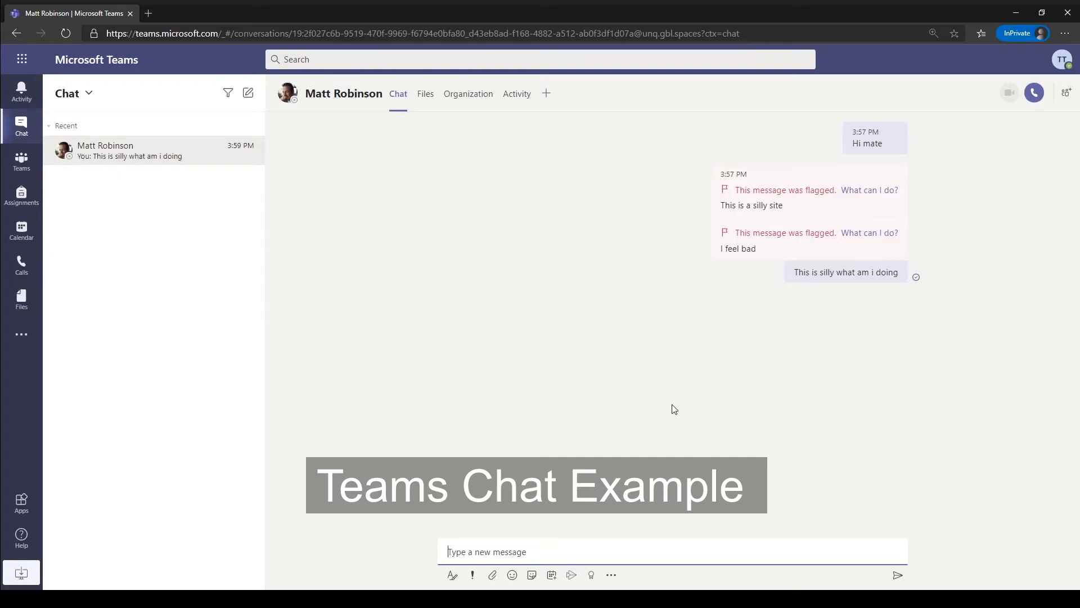
mouse_move(567, 241)
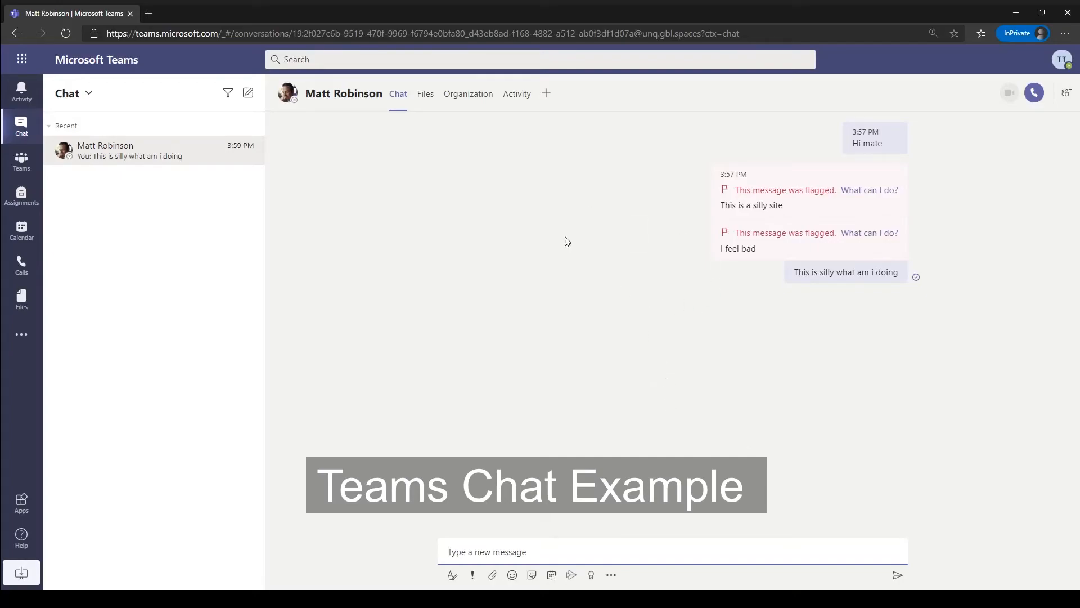
mouse_move(799, 290)
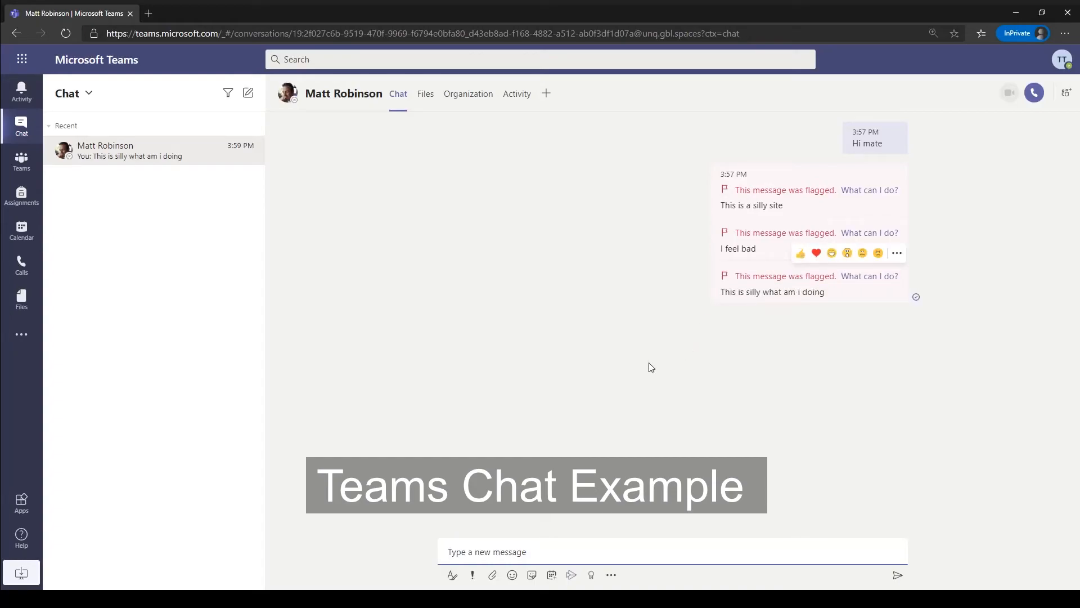
mouse_move(598, 434)
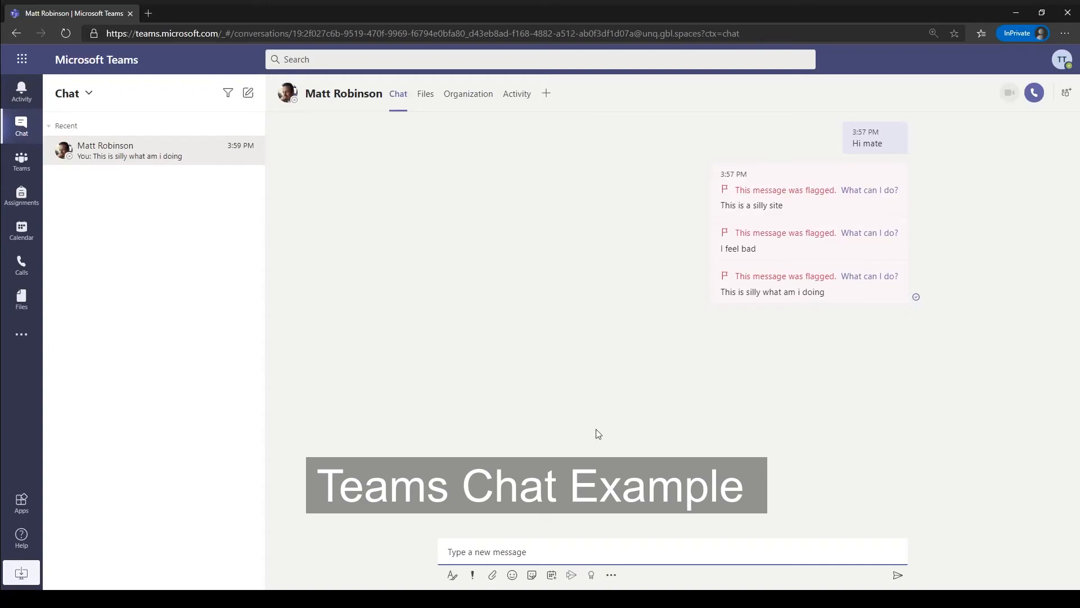
mouse_move(752, 204)
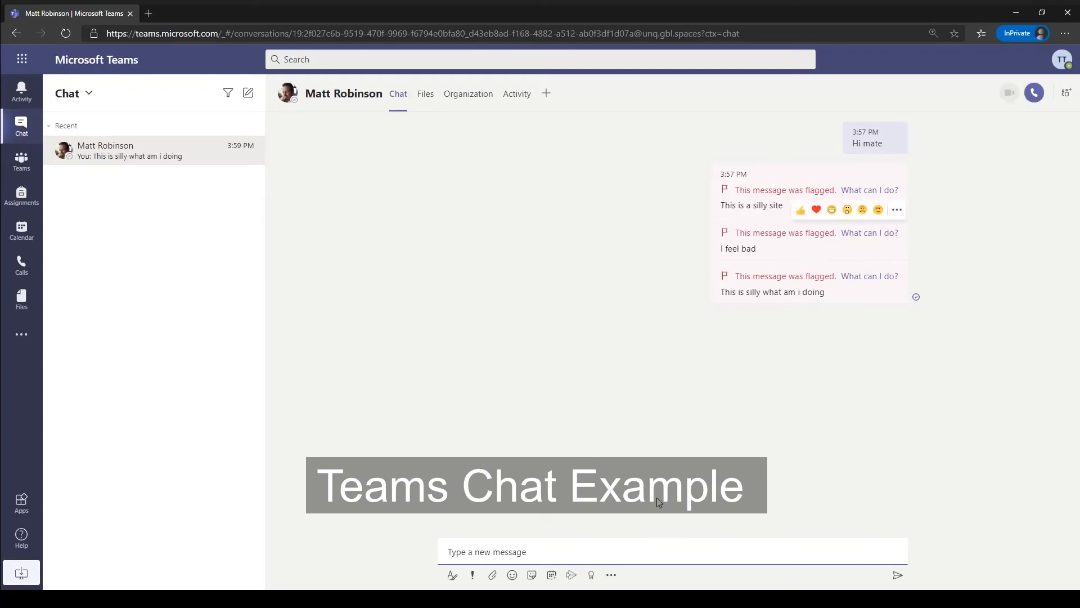
click(203, 14)
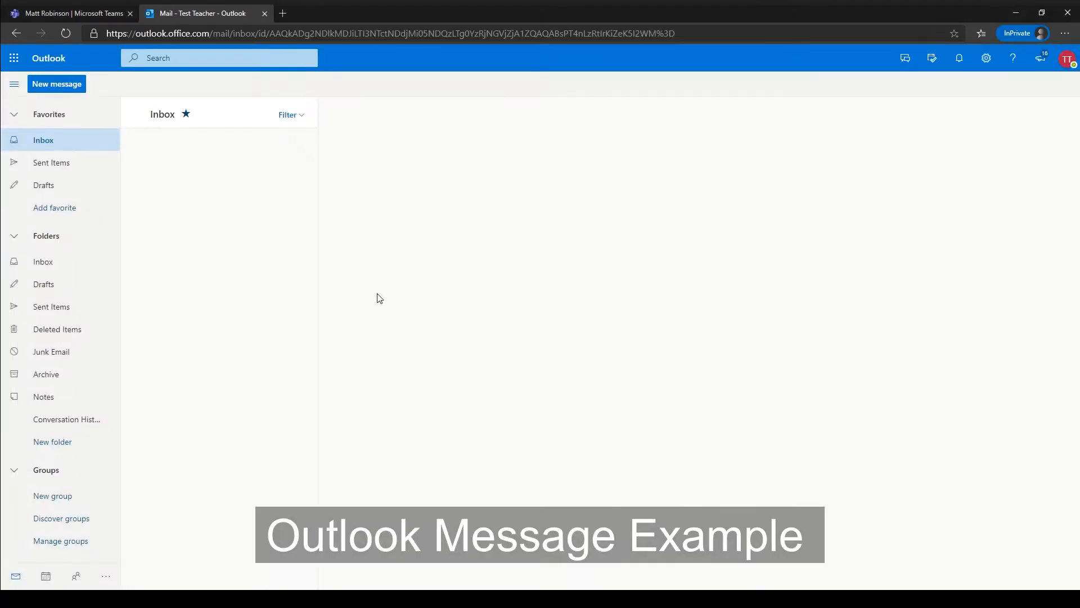
mouse_move(336, 286)
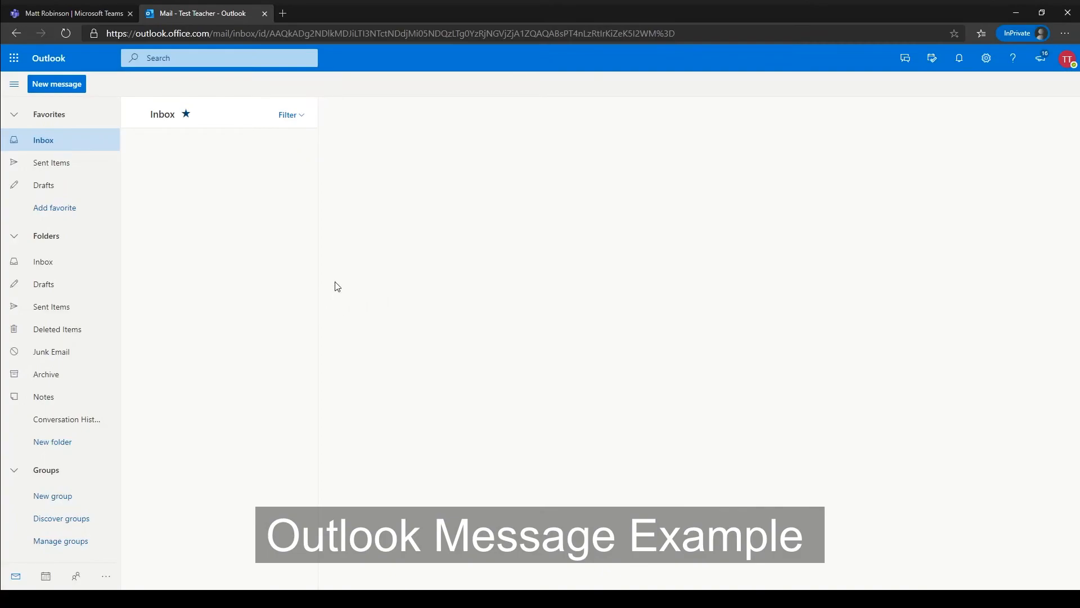
mouse_move(71, 95)
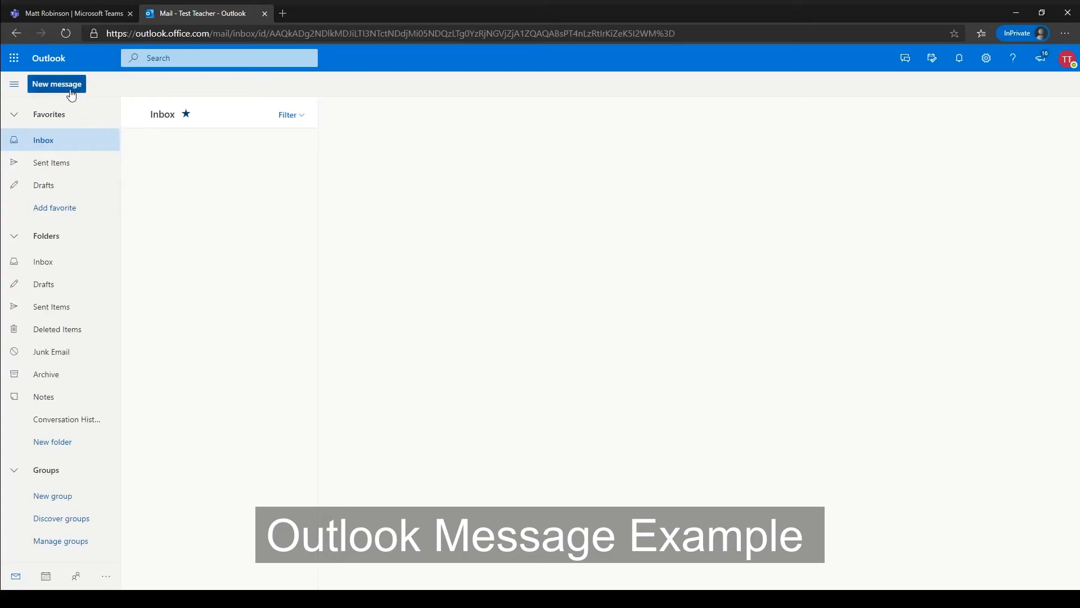
click(56, 84)
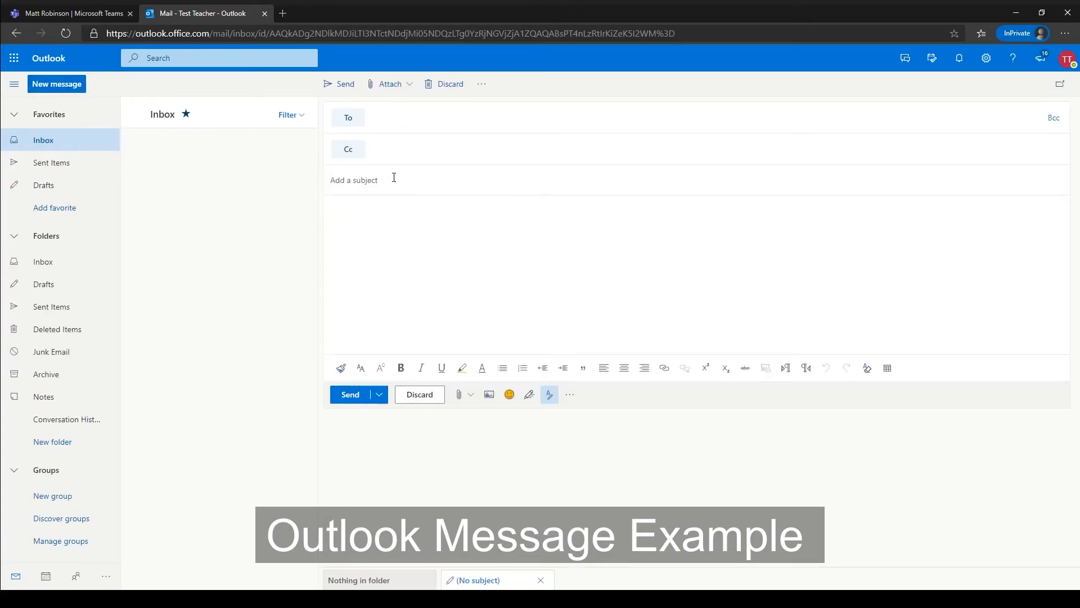
text(Matt Robinson)
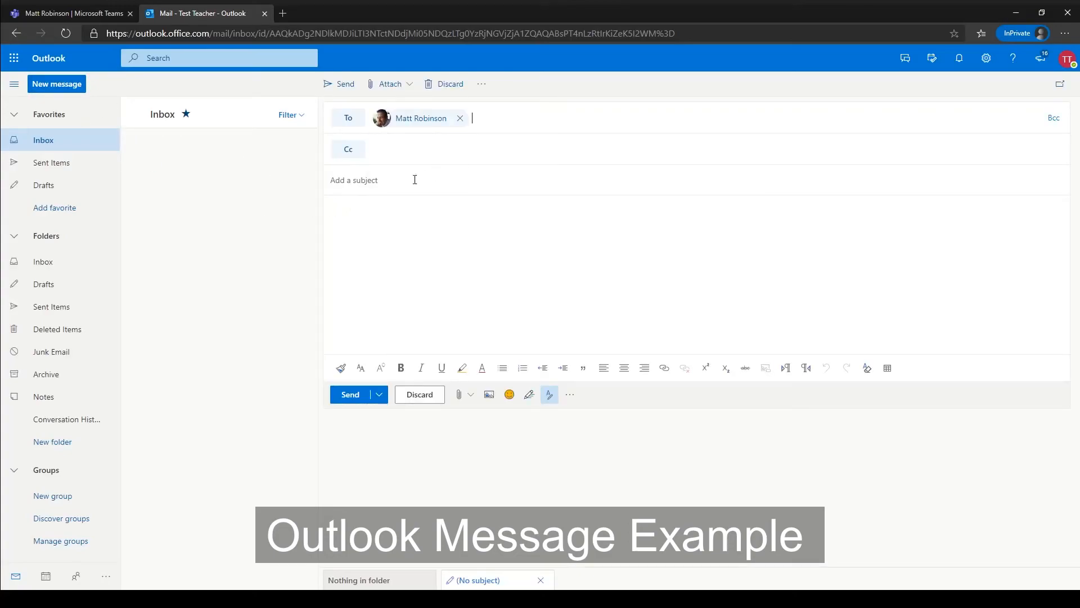
text(Hi)
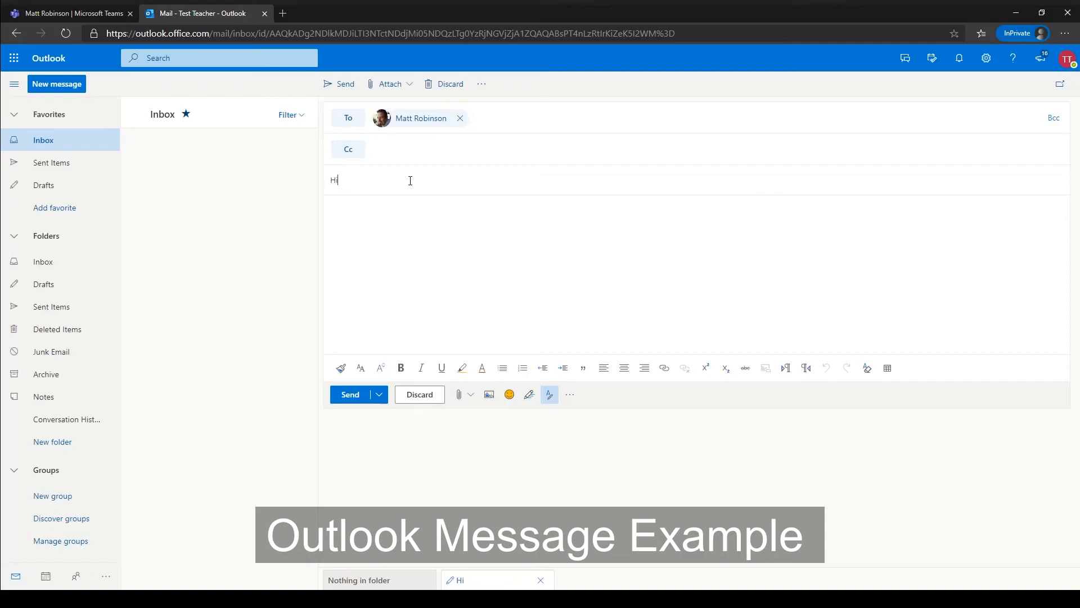
text(There)
click(697, 274)
text(This is silly)
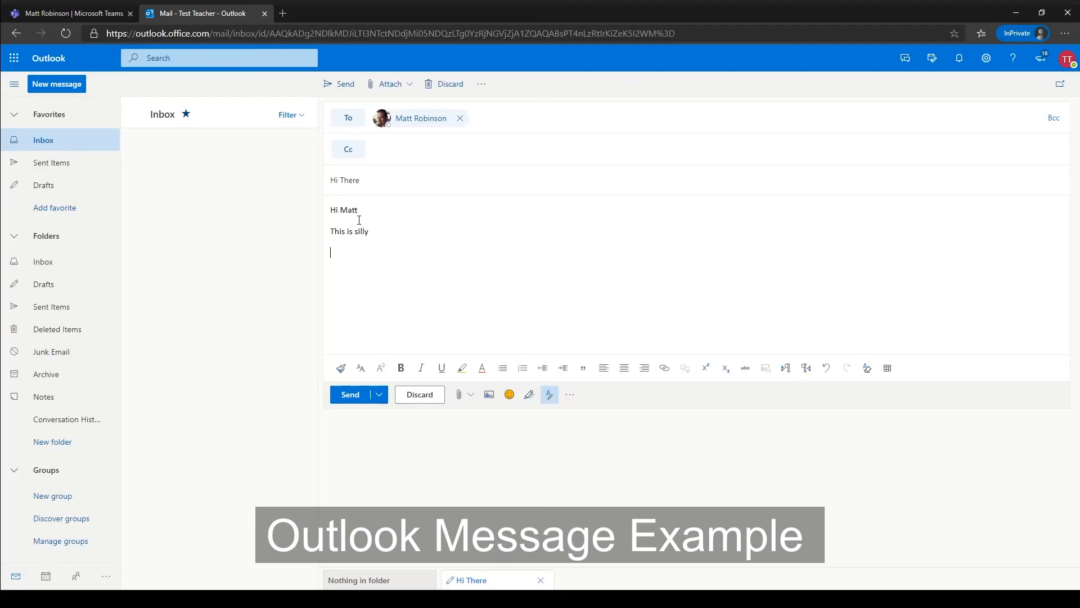
text(Thanks Test)
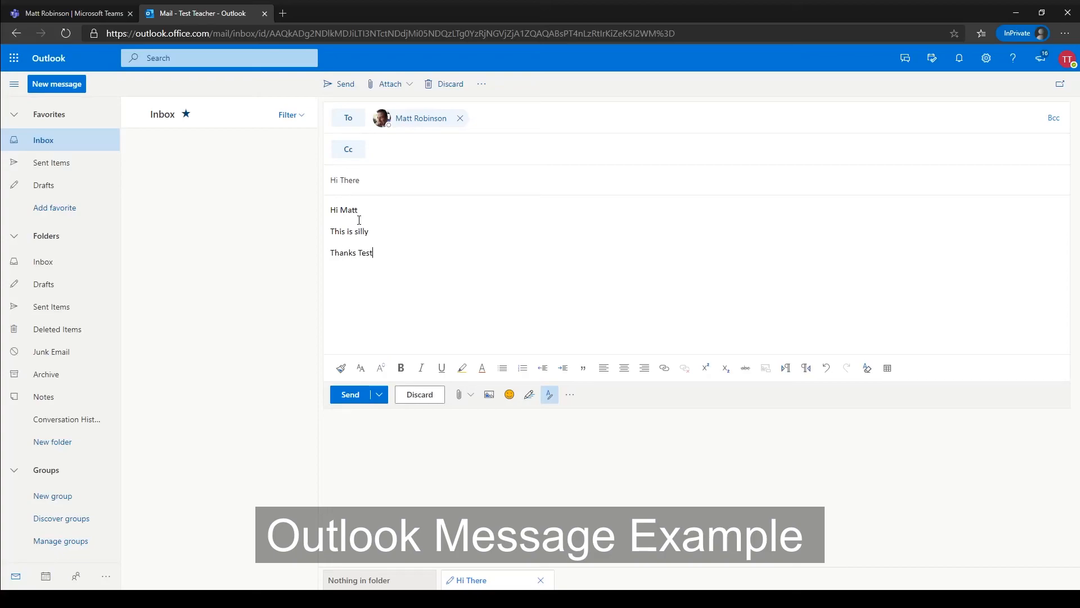
text(Teacher)
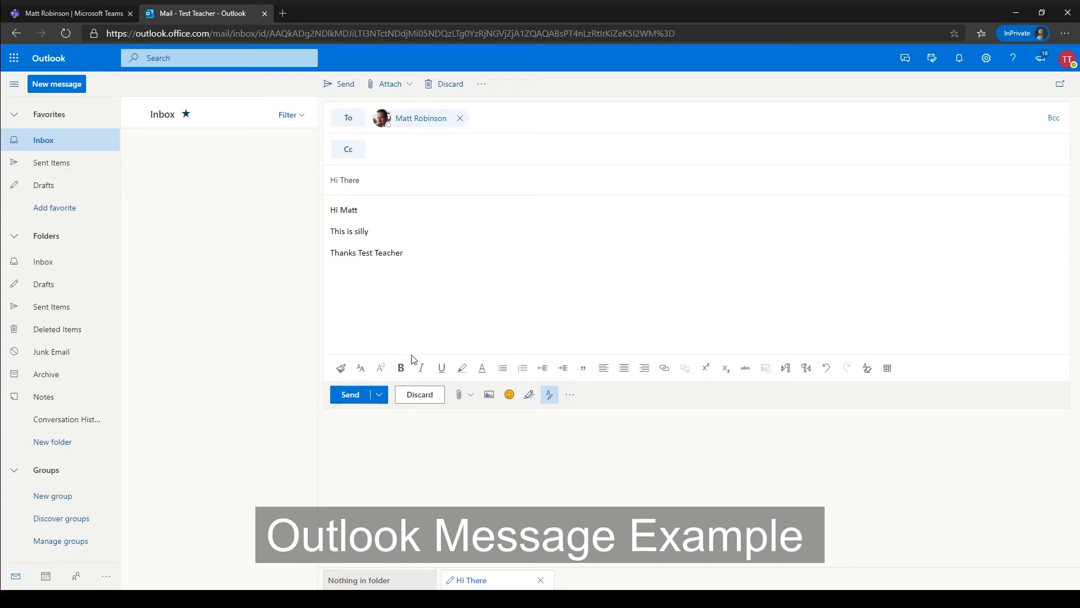
mouse_move(350, 394)
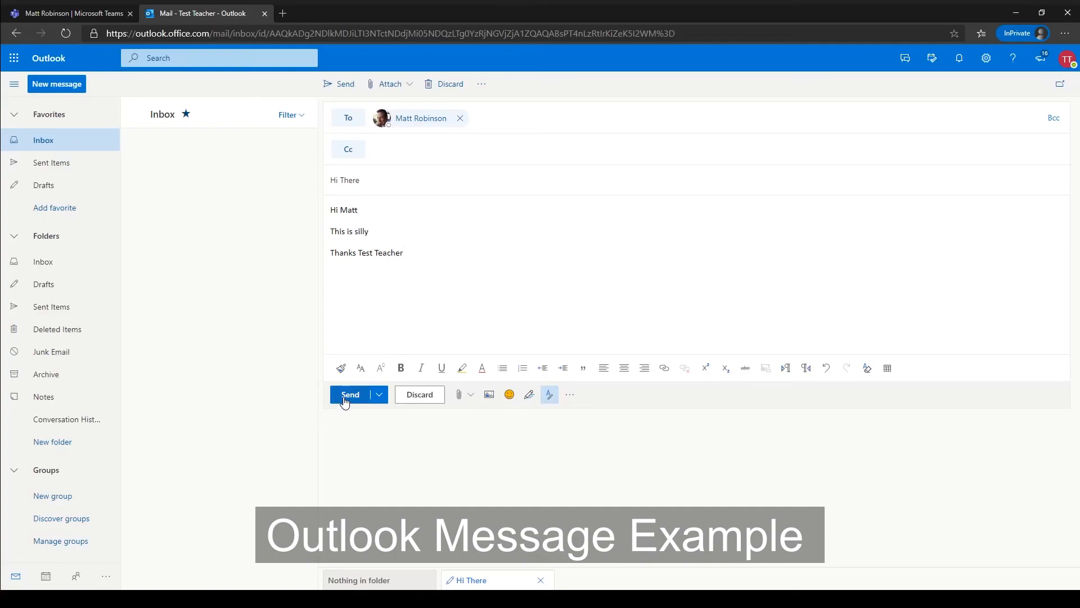
click(349, 394)
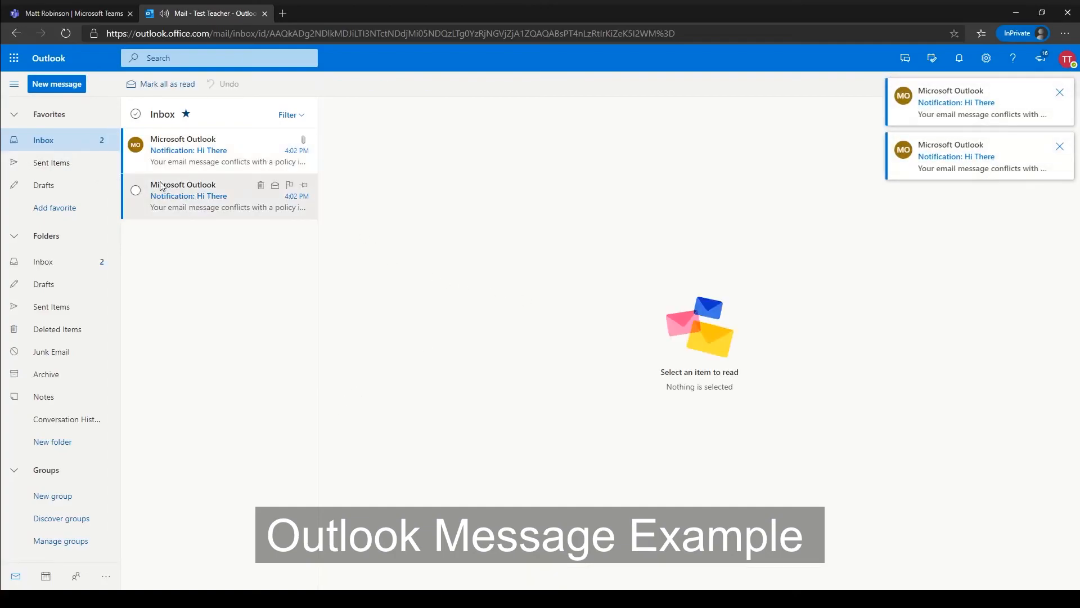
Read the 'Notification: Hi There' policy-conflict emails flagging Profanity Filter sensitive information
click(221, 196)
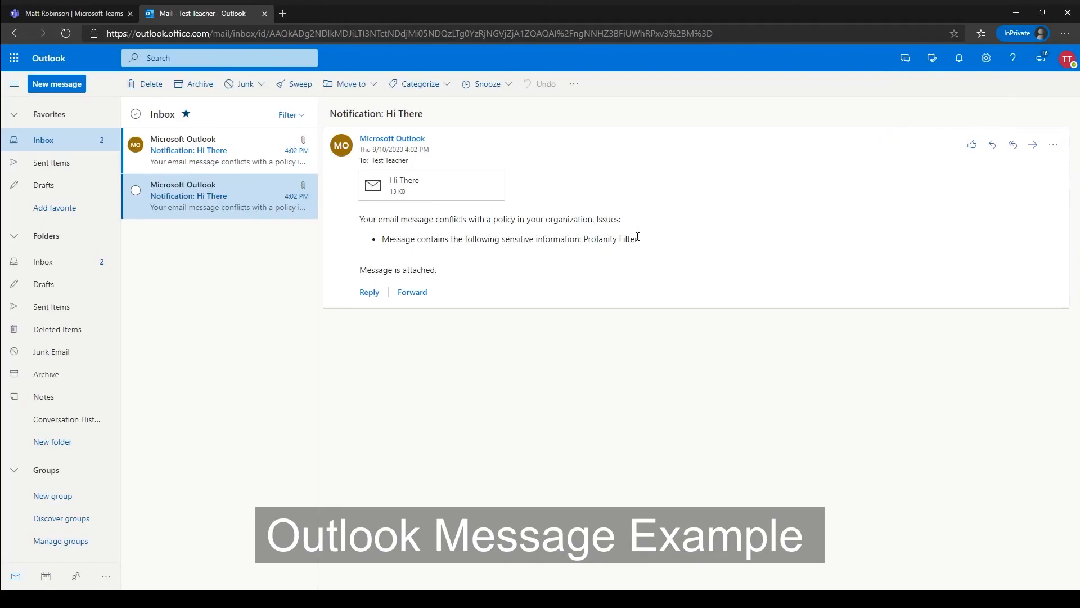
mouse_move(411, 198)
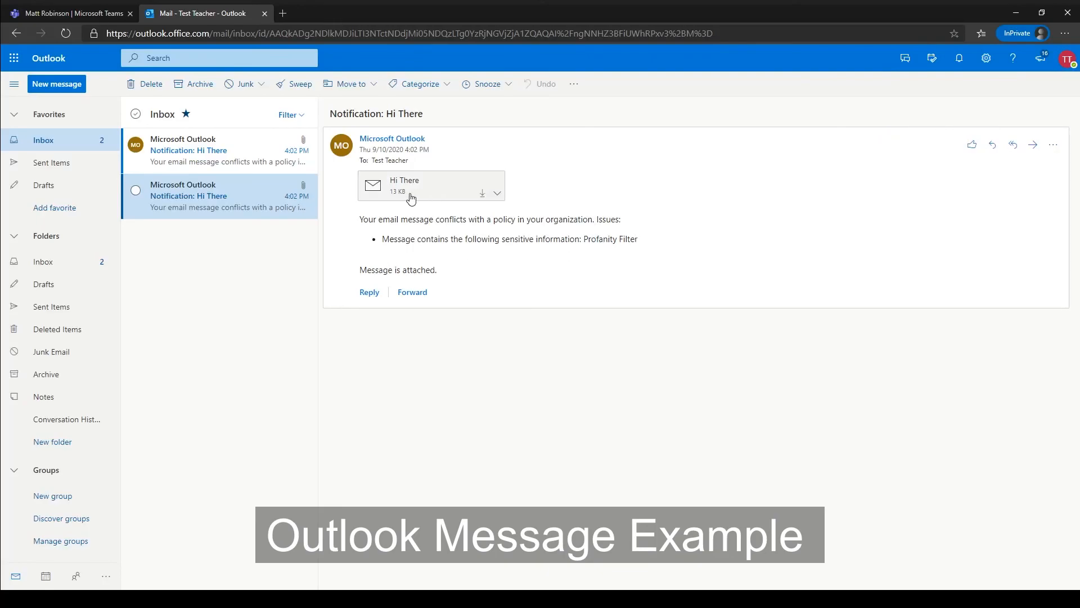
click(207, 150)
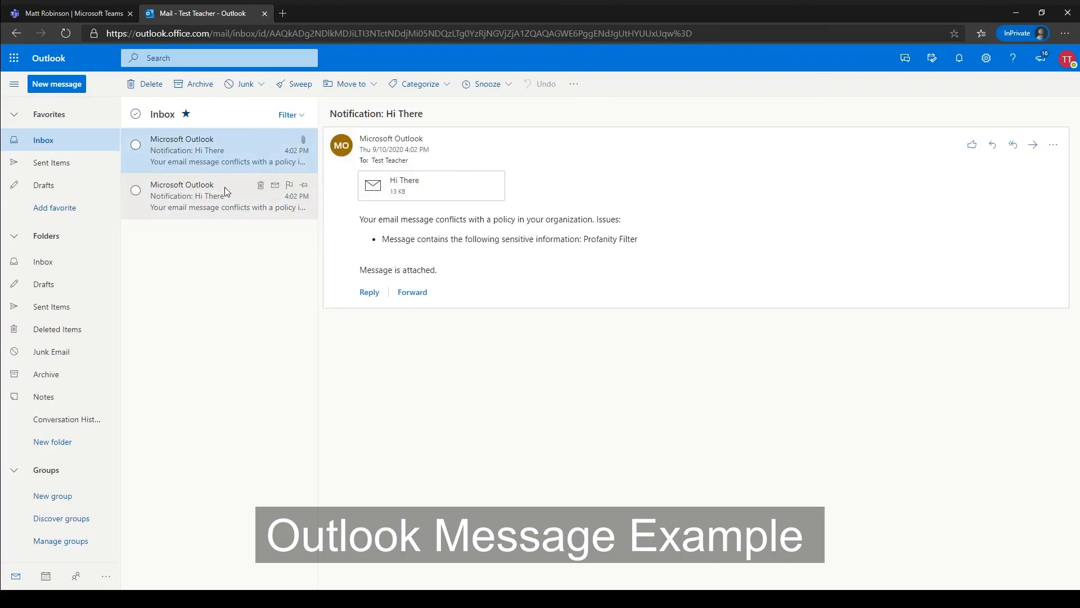
click(221, 196)
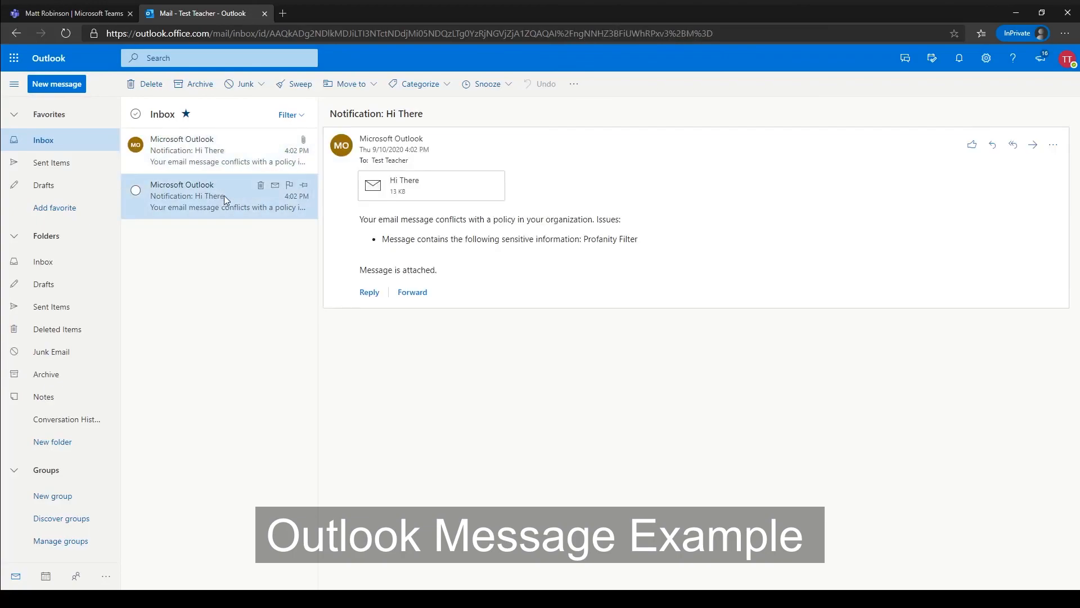